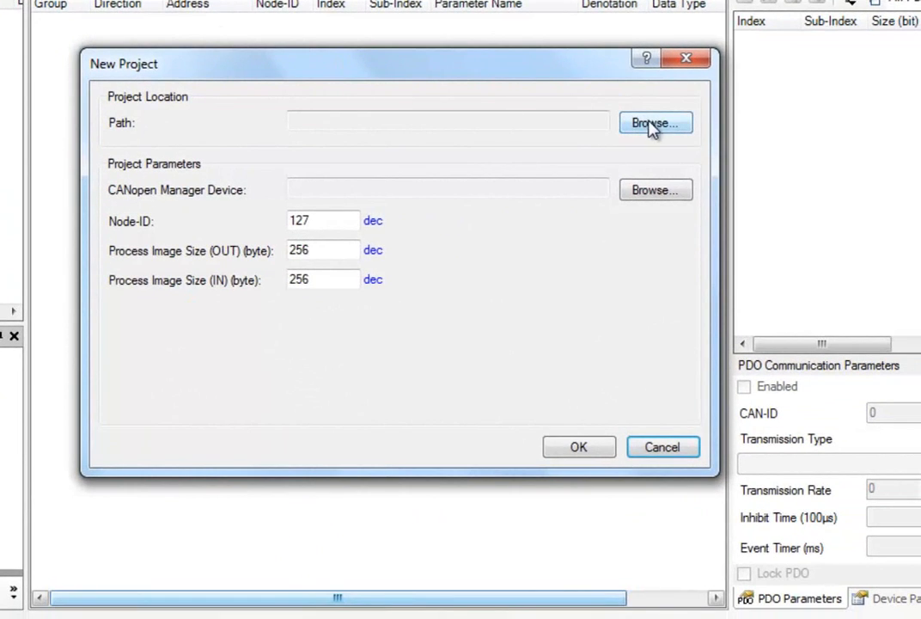
# Step: Save the new project as SampleProject in the 2013 CM CANopen documents folder
pyautogui.click(654, 124)
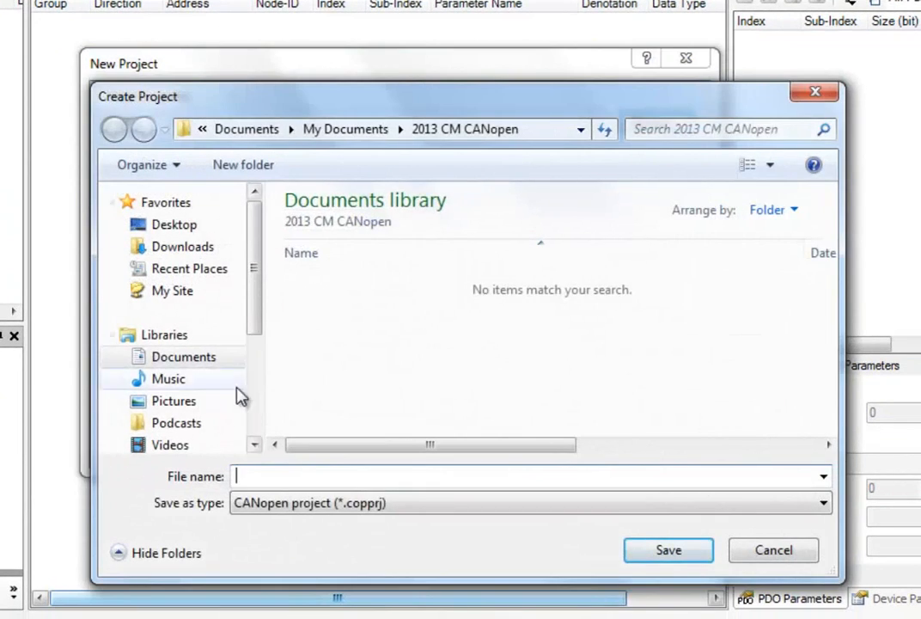
pyautogui.click(182, 356)
pyautogui.write('Sample')
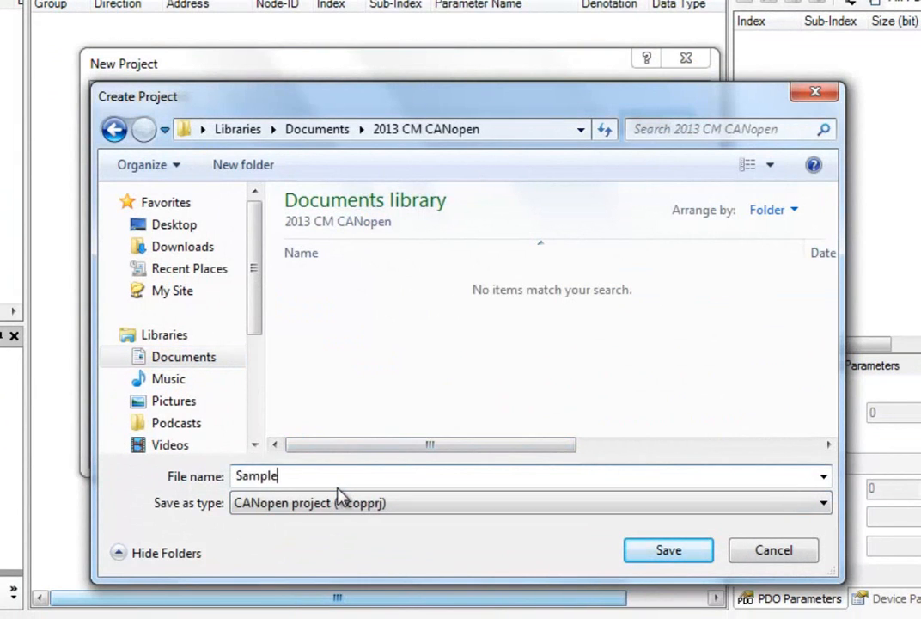
pyautogui.click(666, 550)
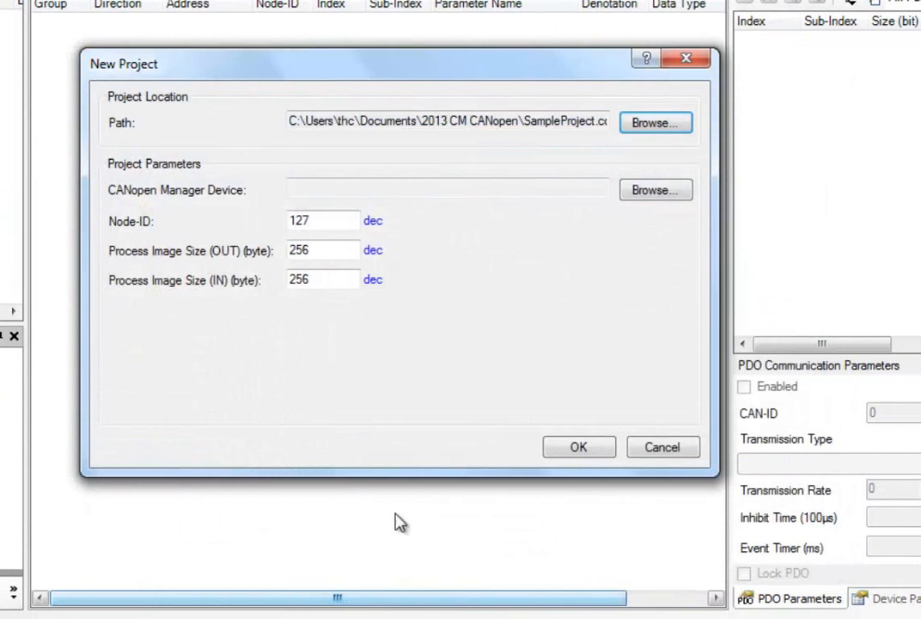
pyautogui.moveTo(526, 268)
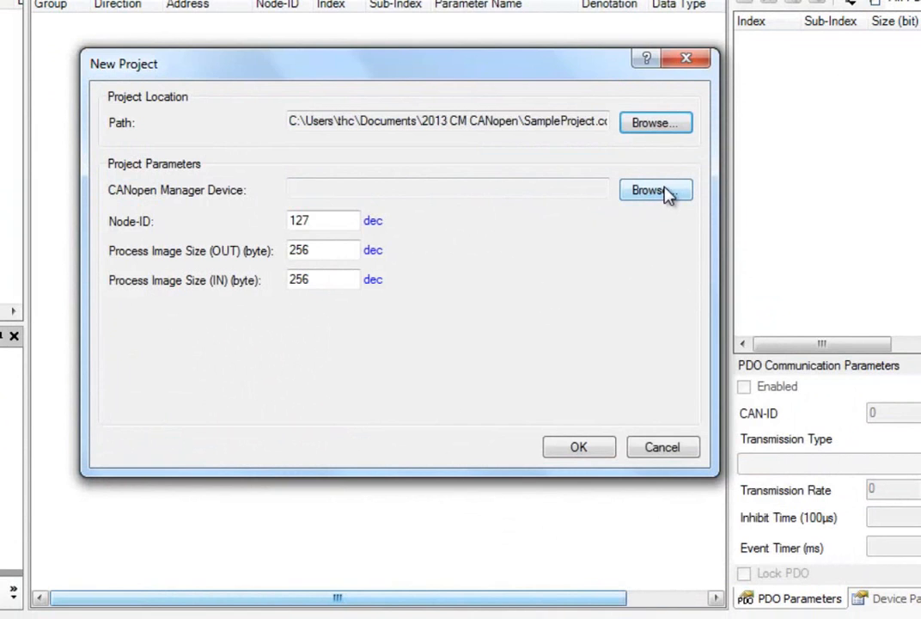
# Step: Choose the S7-1200 CM CANopen as the project's CANopen manager device
pyautogui.click(657, 189)
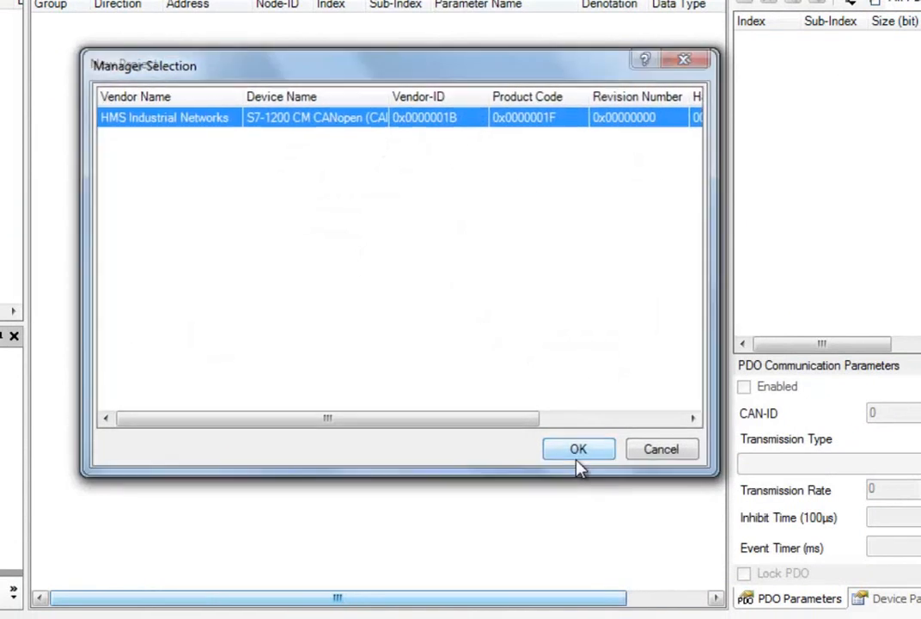
pyautogui.click(578, 449)
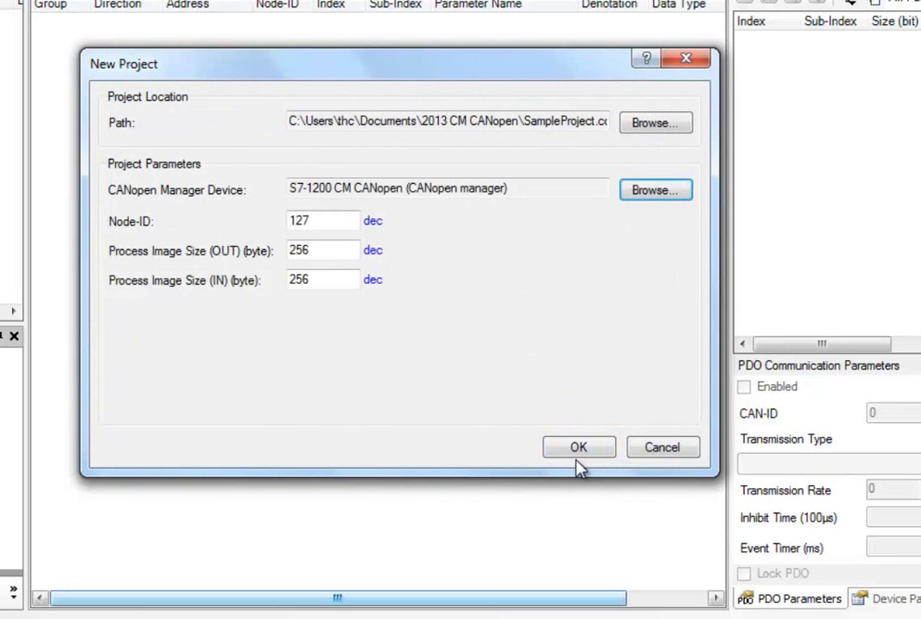
# Step: Set both output and input process image sizes to 8 and create the project
pyautogui.click(323, 220)
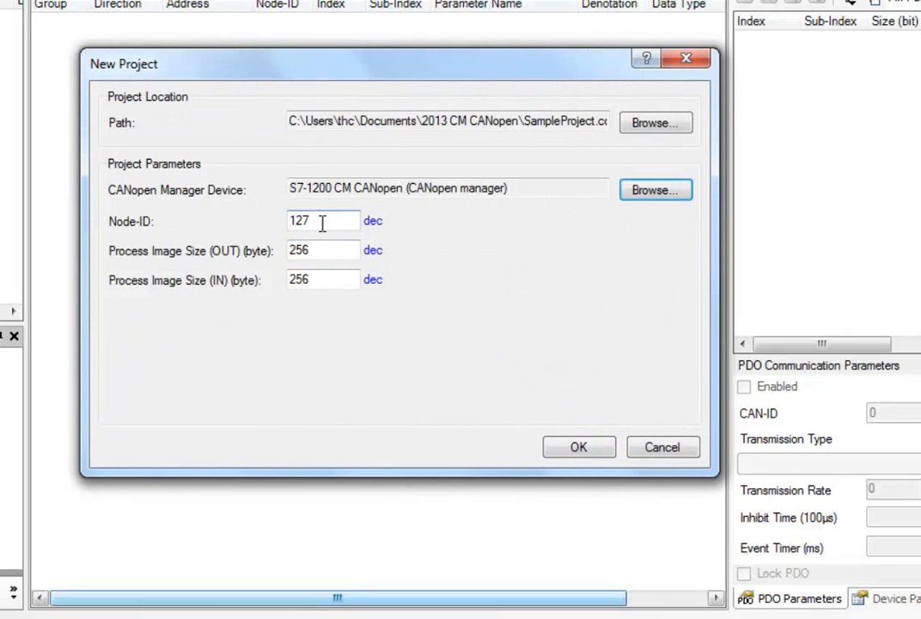
pyautogui.click(323, 249)
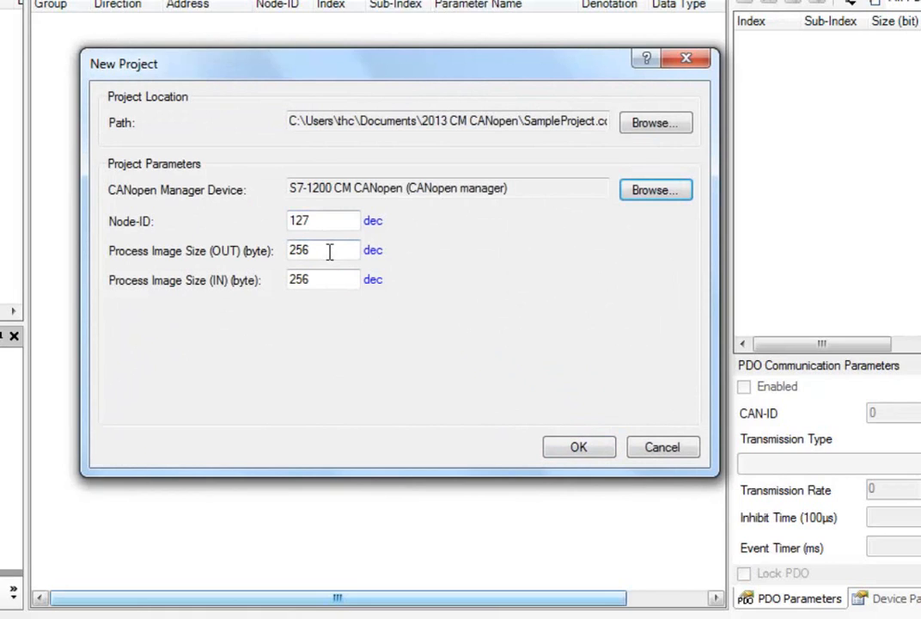
pyautogui.tripleClick(324, 251)
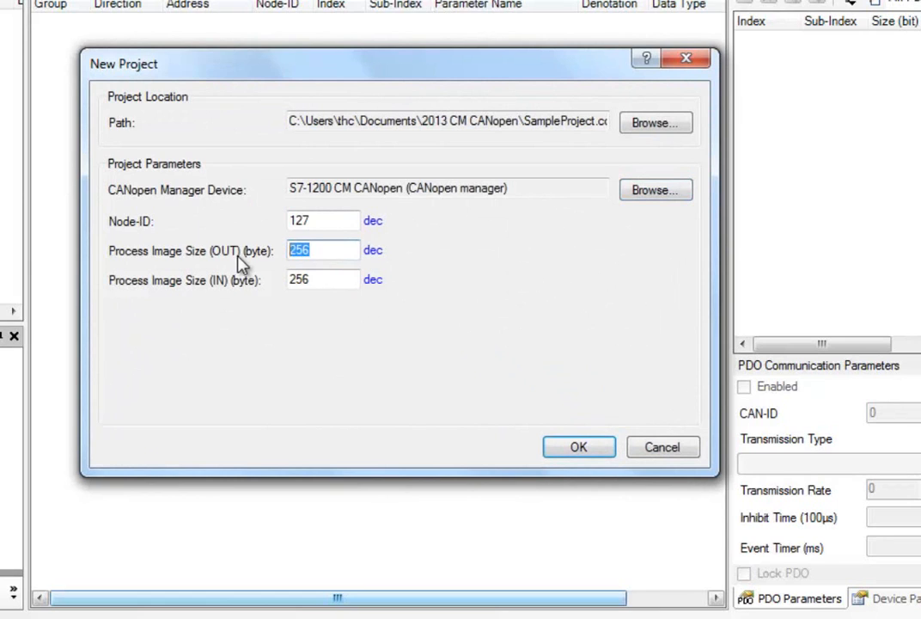
pyautogui.moveTo(245, 323)
pyautogui.write('8')
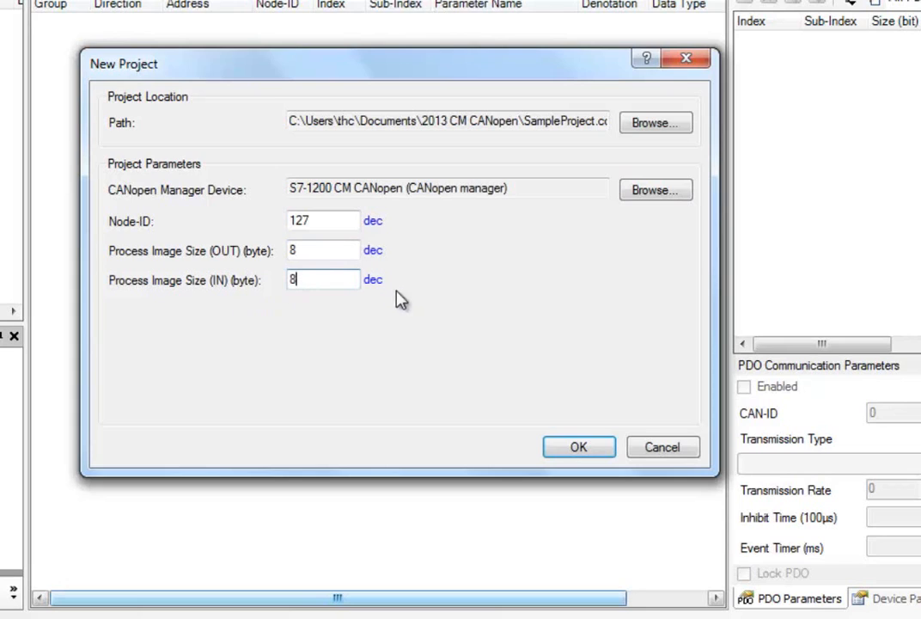
pyautogui.moveTo(541, 365)
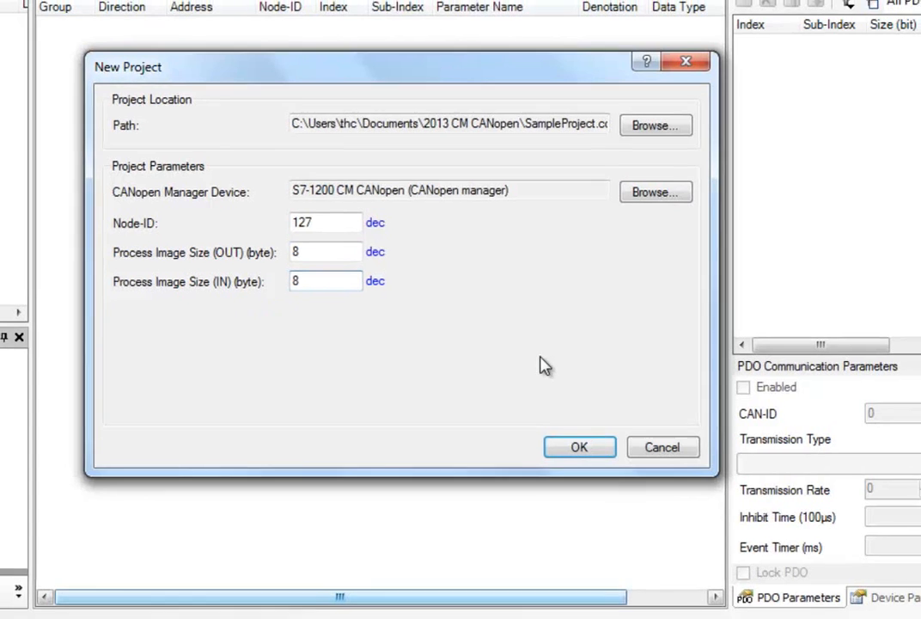
pyautogui.click(579, 447)
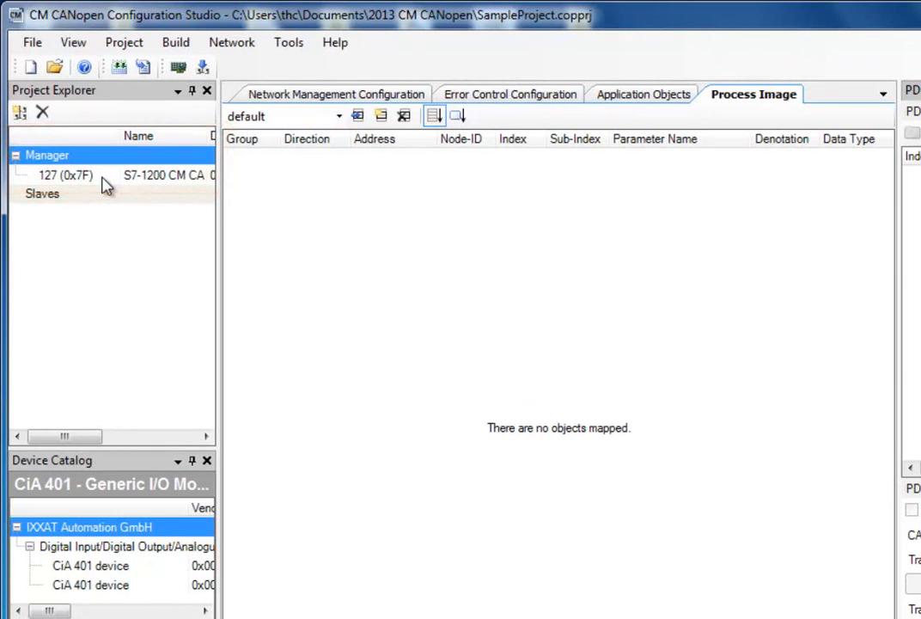
pyautogui.moveTo(68, 191)
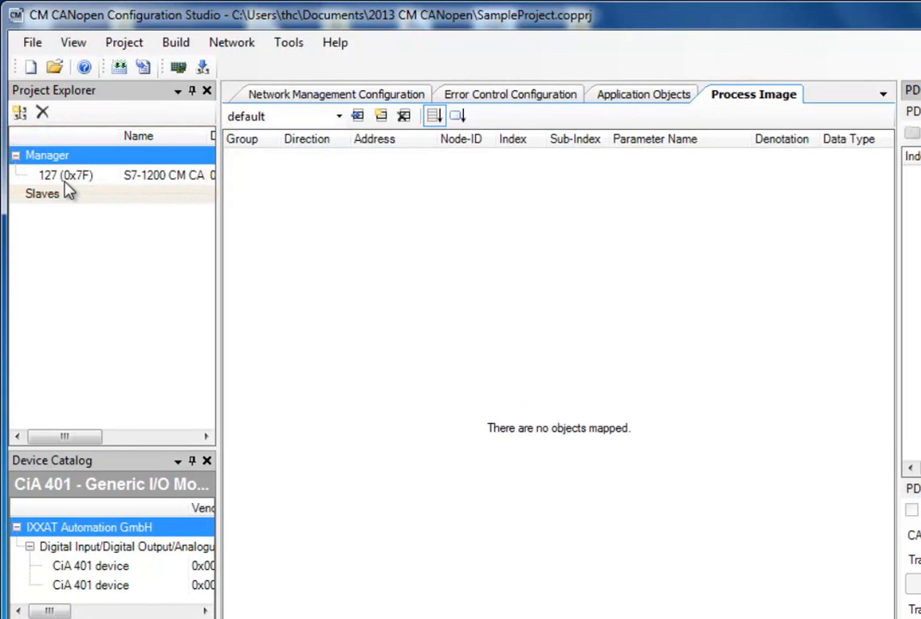
pyautogui.moveTo(93, 225)
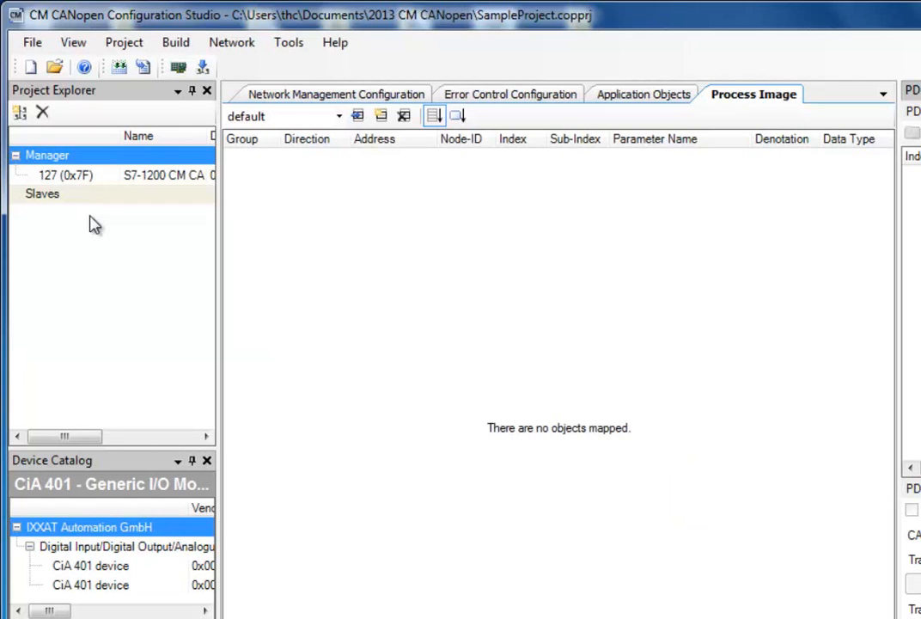
# Step: Import EDS_ABS_COP_F040_16PDO_V_3_10_01.eds for the Anybus-S module into the device catalog
pyautogui.click(289, 42)
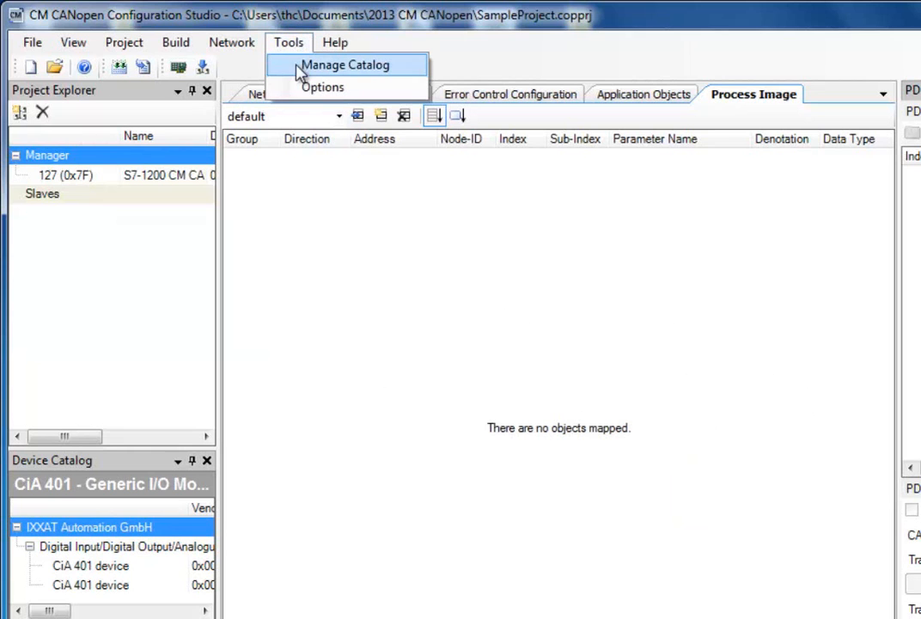
pyautogui.click(344, 66)
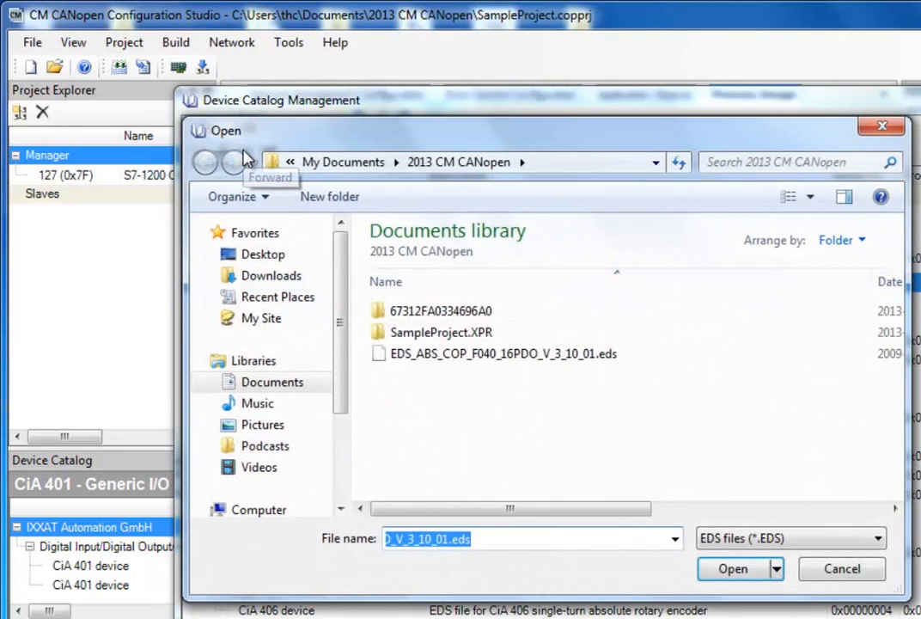
pyautogui.click(502, 354)
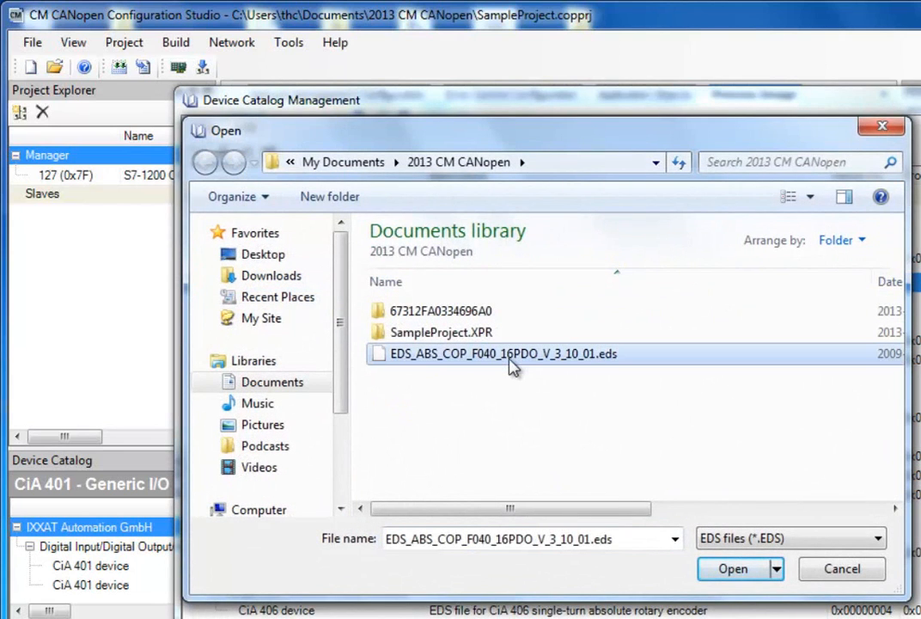
pyautogui.click(733, 568)
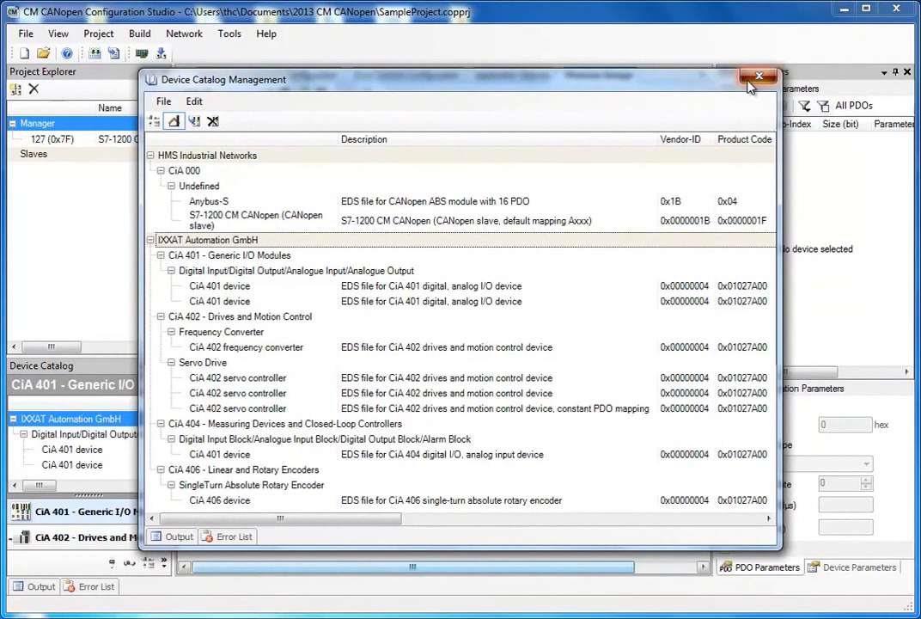
# Step: Close catalog management and list the Other Profiles devices, including Anybus-S
pyautogui.click(759, 76)
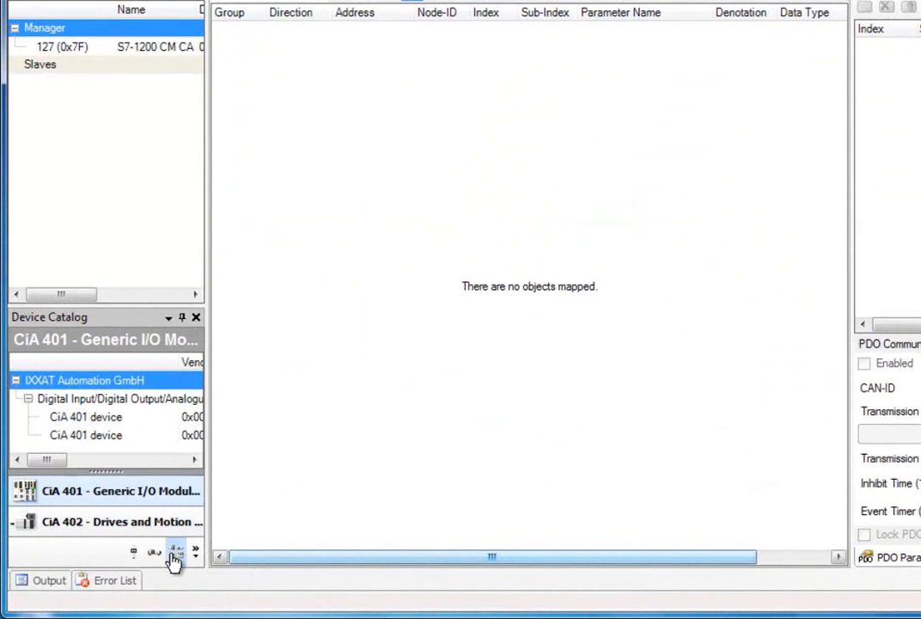
pyautogui.moveTo(175, 554)
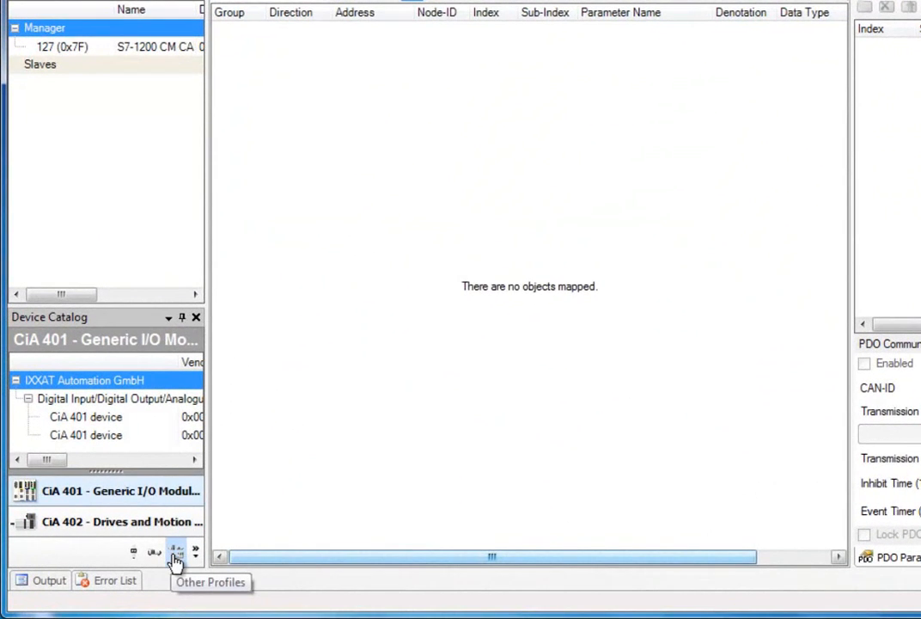
pyautogui.click(175, 554)
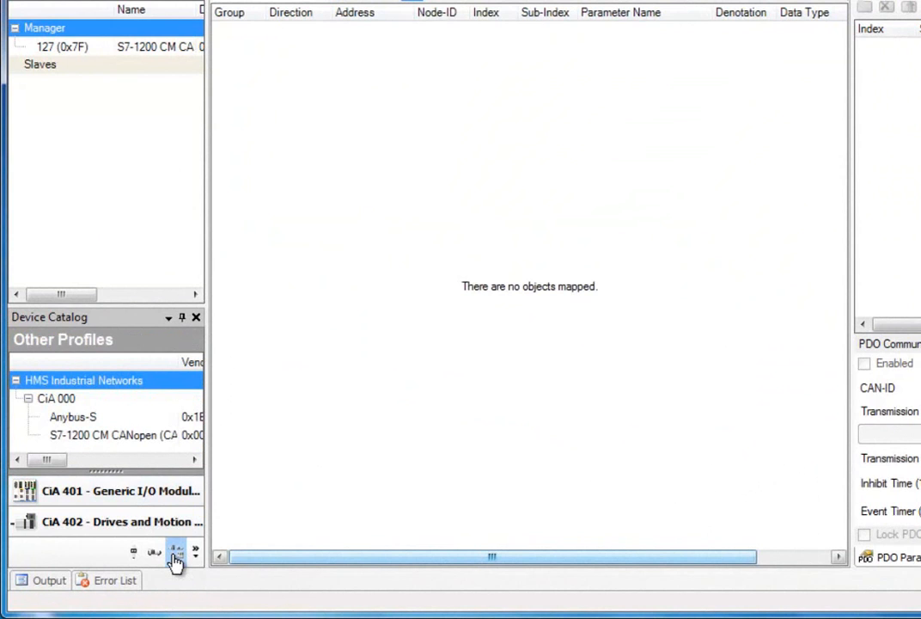
pyautogui.moveTo(74, 418)
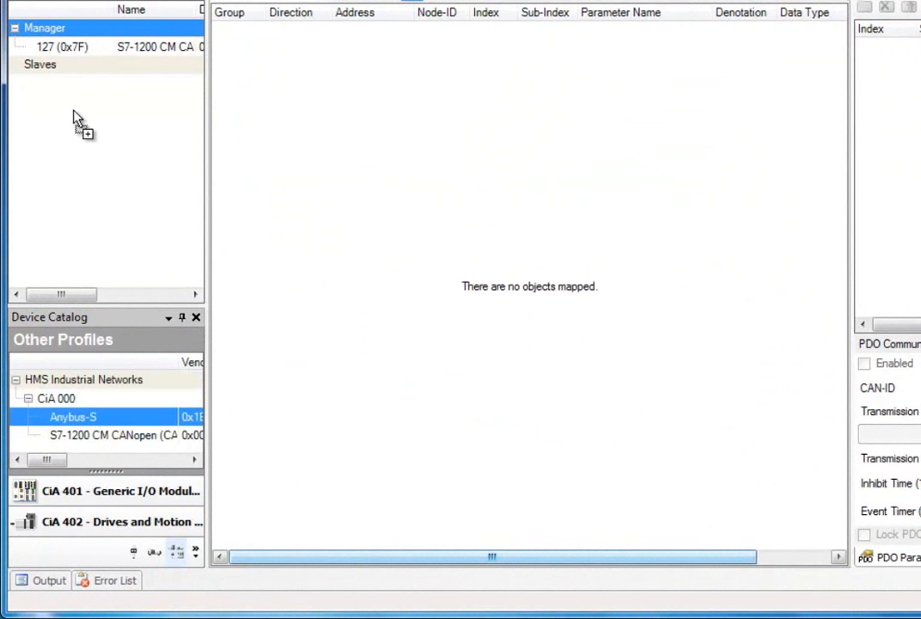
# Step: Add an Anybus-S device named Anybus-S with node ID 3 (0x03) in group Slaves
pyautogui.doubleClick(72, 416)
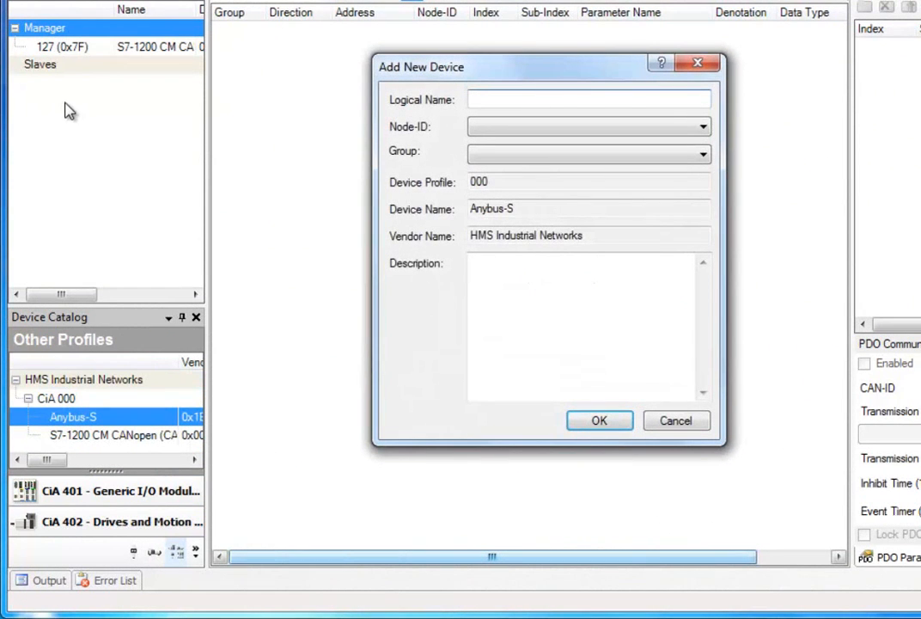
pyautogui.click(588, 98)
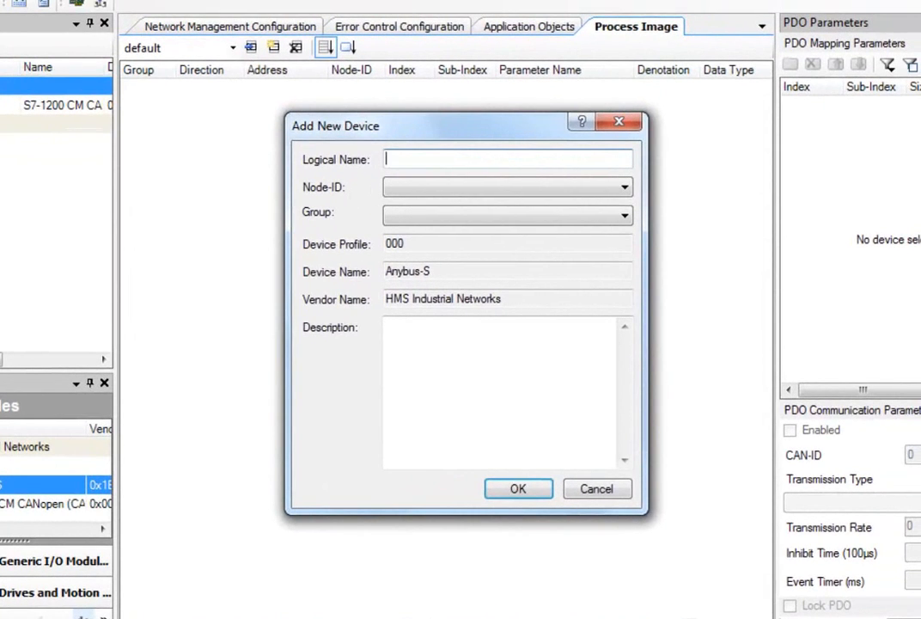
pyautogui.write('Anybus-S')
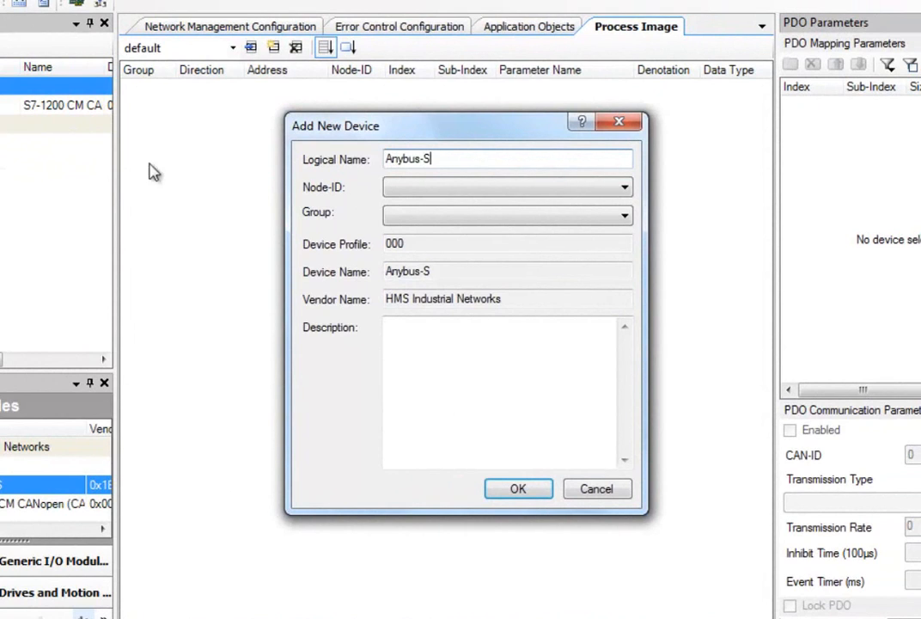
pyautogui.click(623, 186)
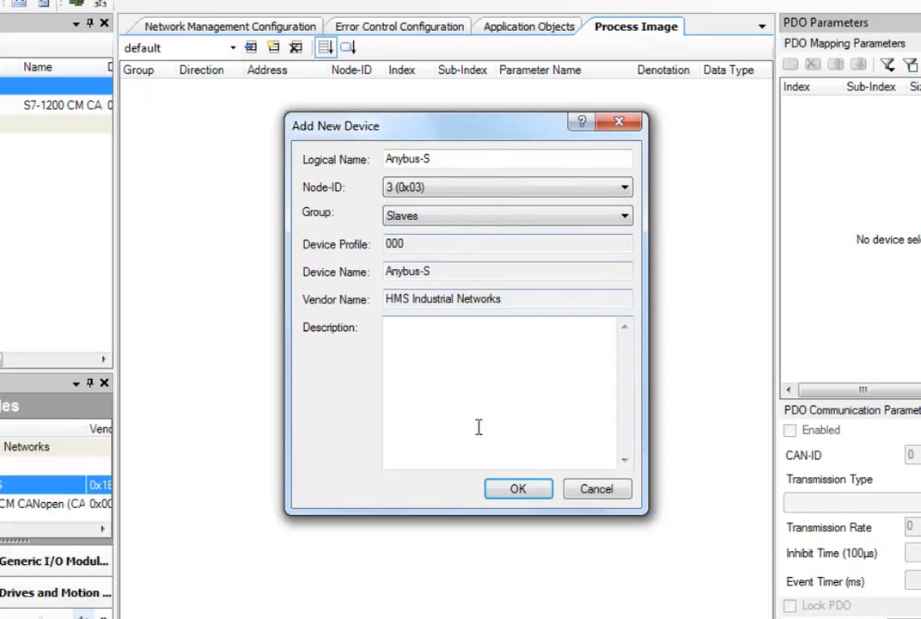
# Step: Confirm the Anybus-S device and select it as slave node 3 in Project Explorer
pyautogui.click(519, 488)
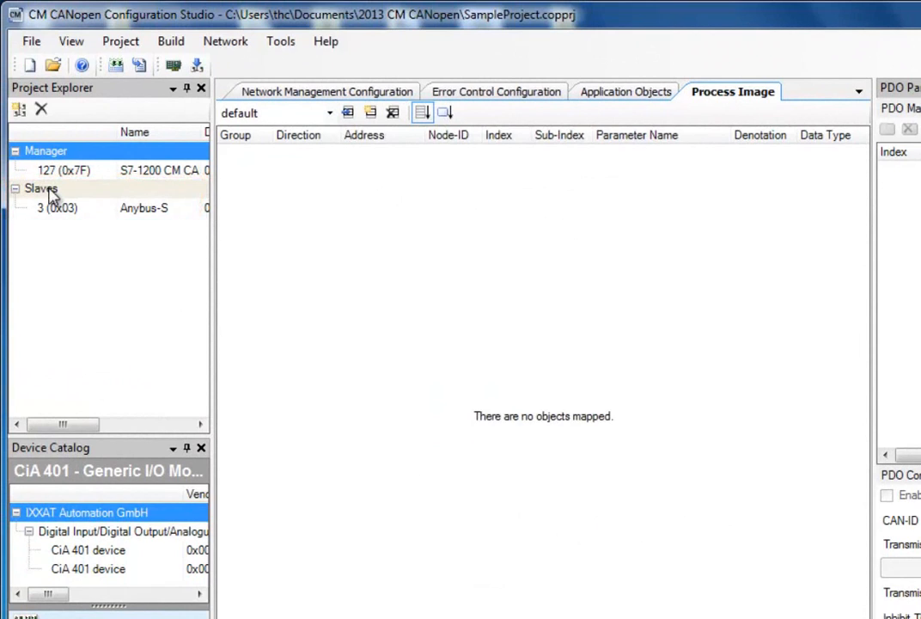
pyautogui.moveTo(76, 268)
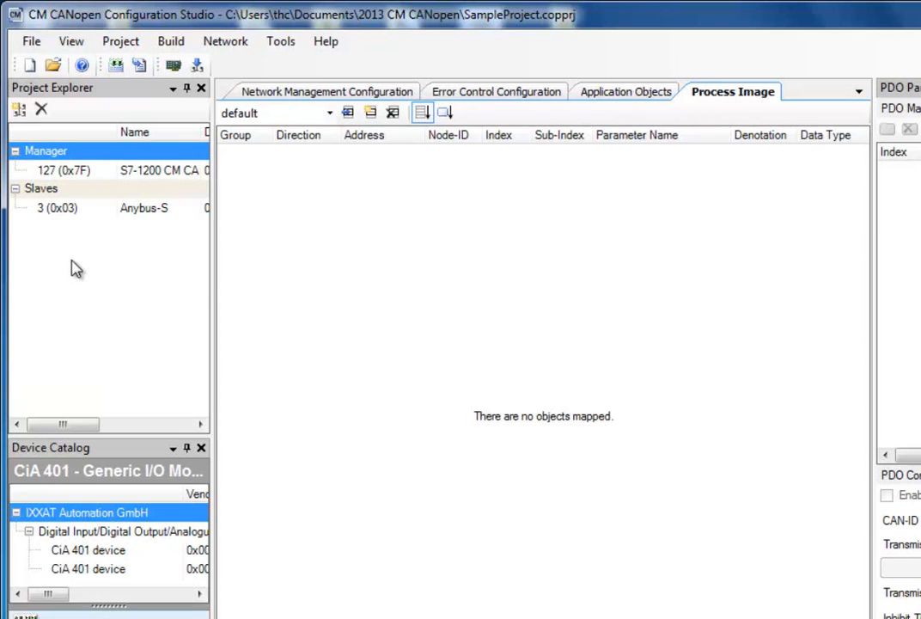
pyautogui.click(145, 208)
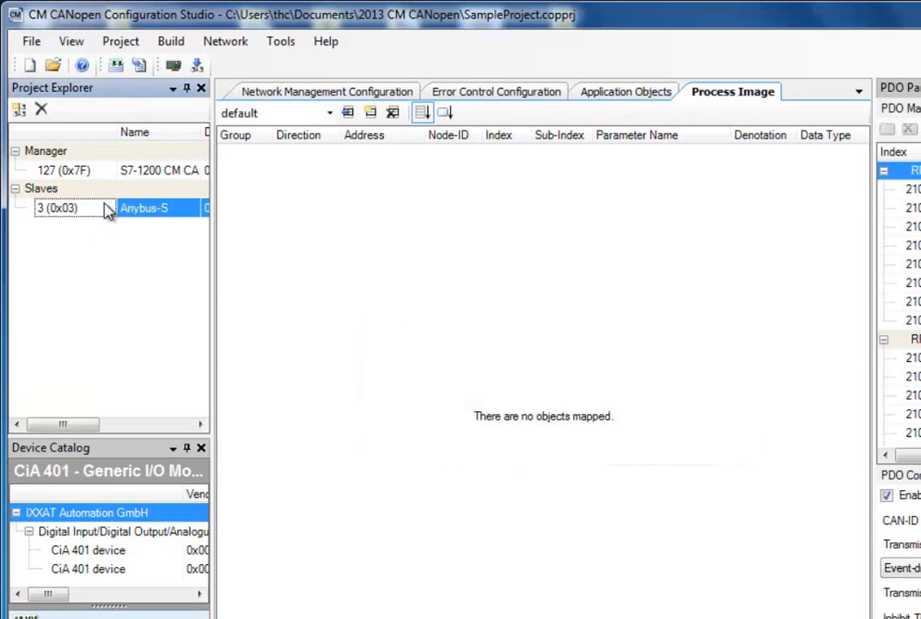
# Step: Map Dpram bytes 0–7 In (2000) and Out (2100) Areas as Anybus-S application objects
pyautogui.click(634, 91)
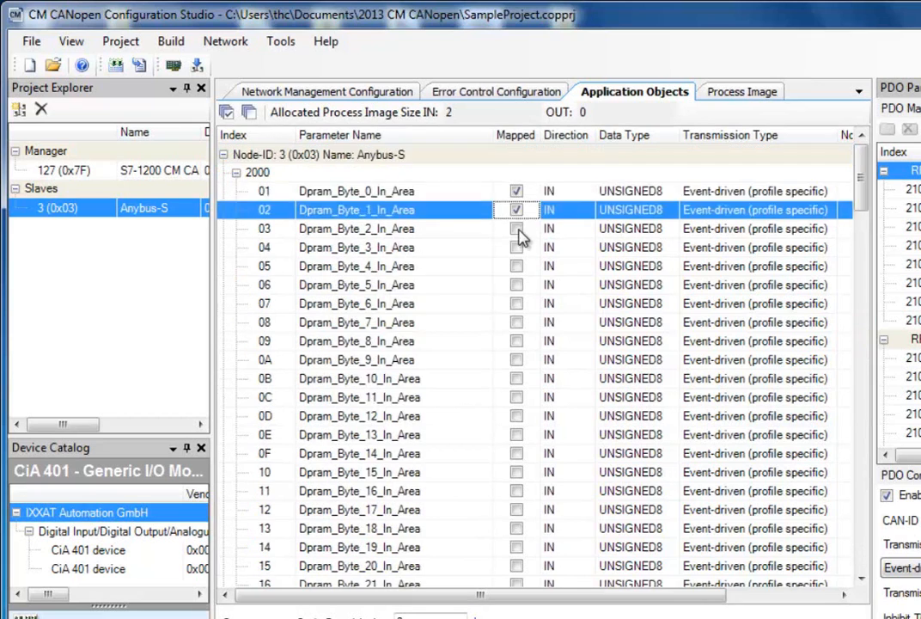
pyautogui.click(237, 172)
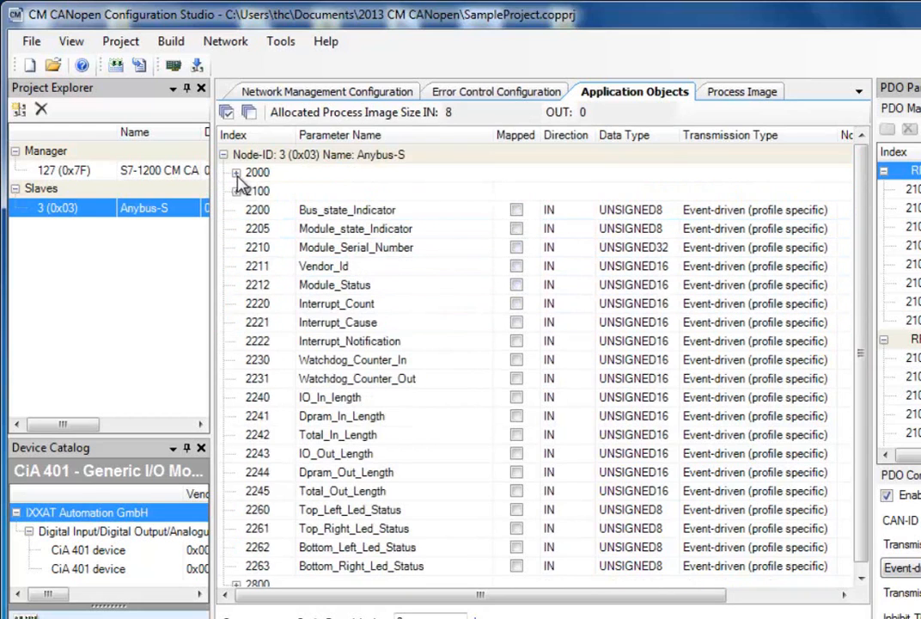
pyautogui.click(237, 191)
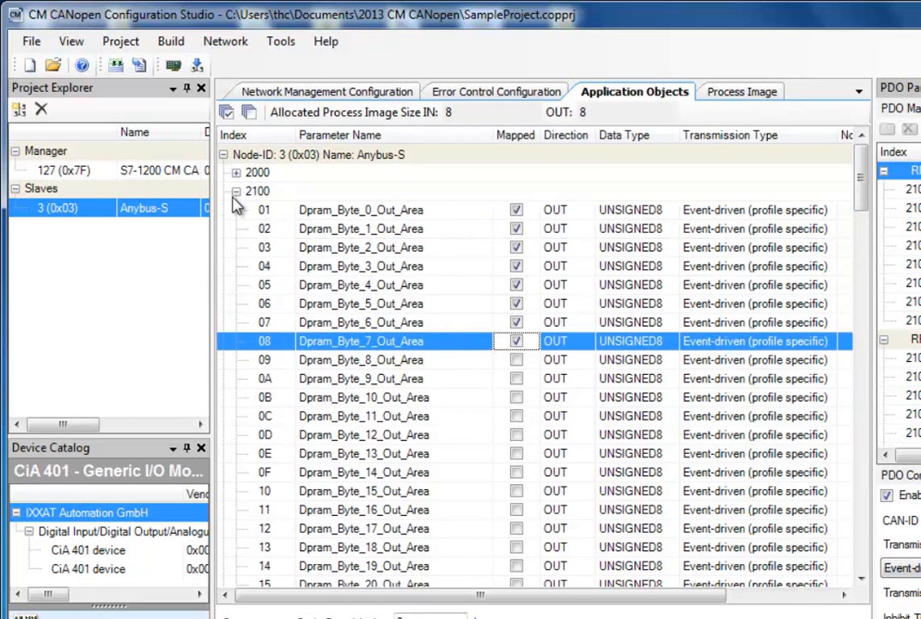
pyautogui.click(238, 191)
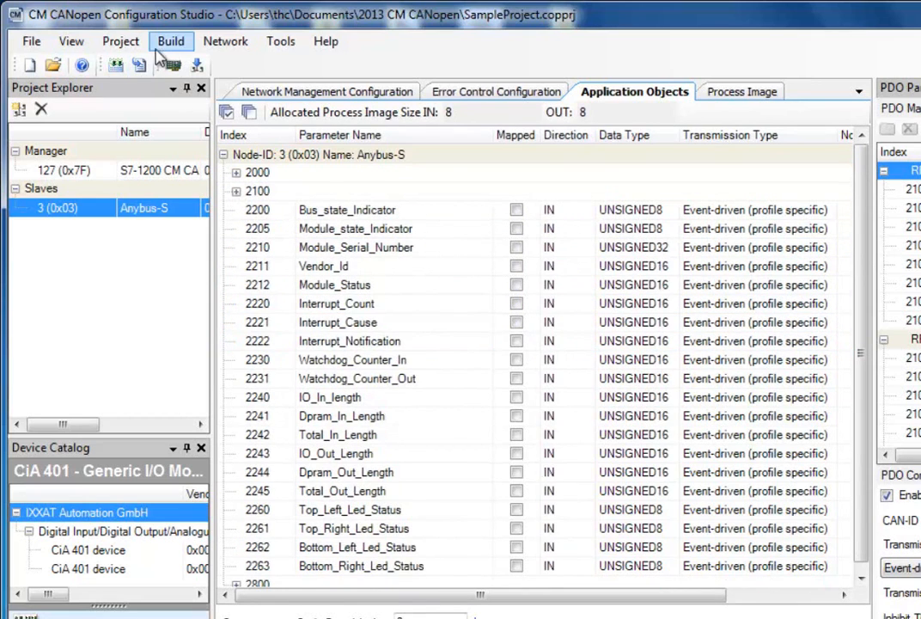
pyautogui.moveTo(175, 68)
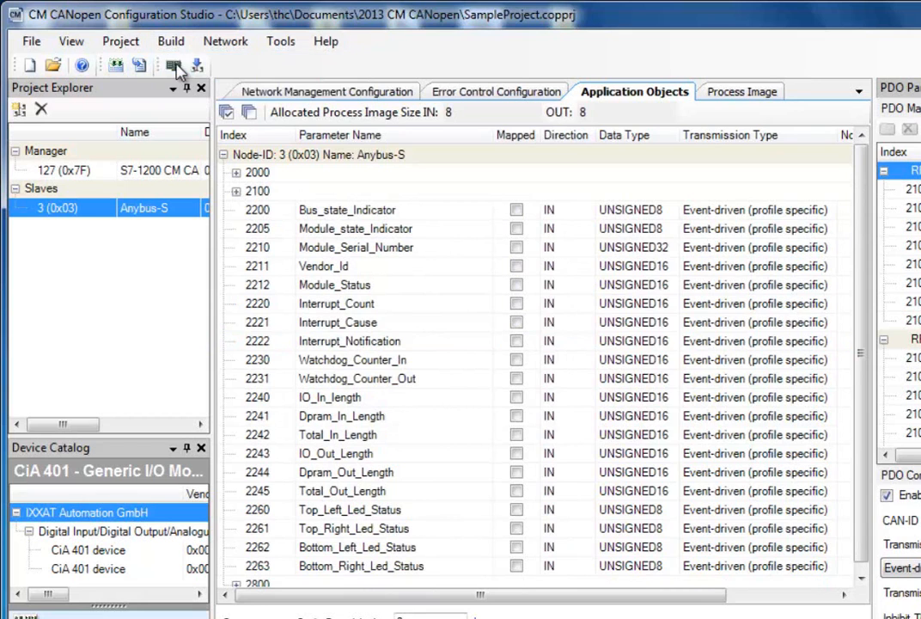
pyautogui.click(173, 66)
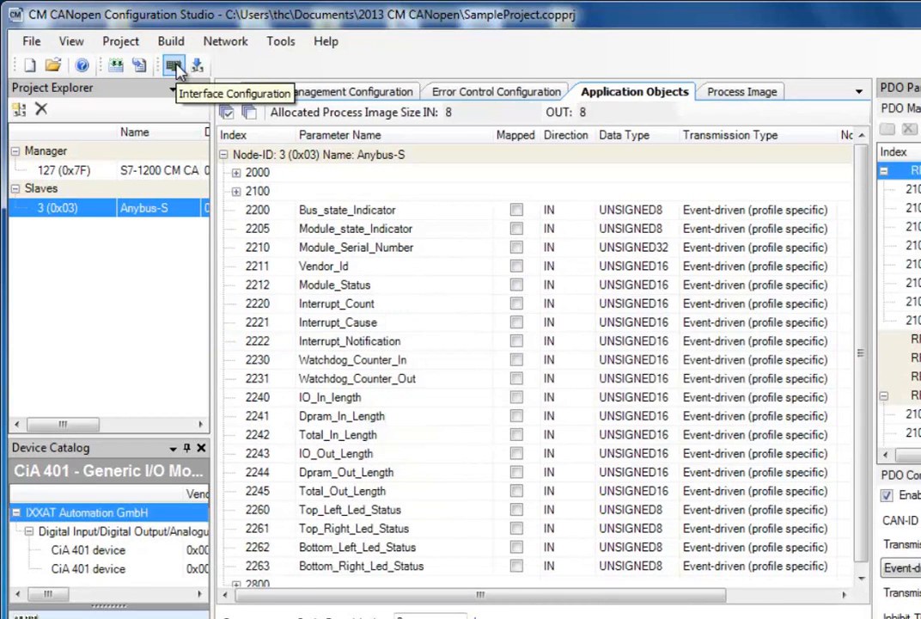
# Step: Review the process image listing the eight IN and eight OUT Dpram bytes at addresses 0–7
pyautogui.click(734, 91)
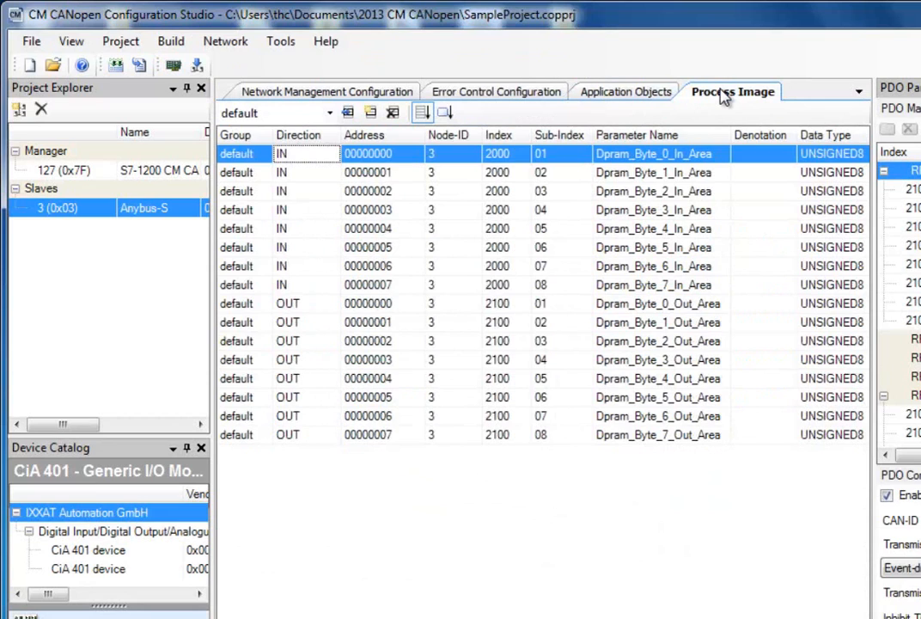
pyautogui.moveTo(423, 292)
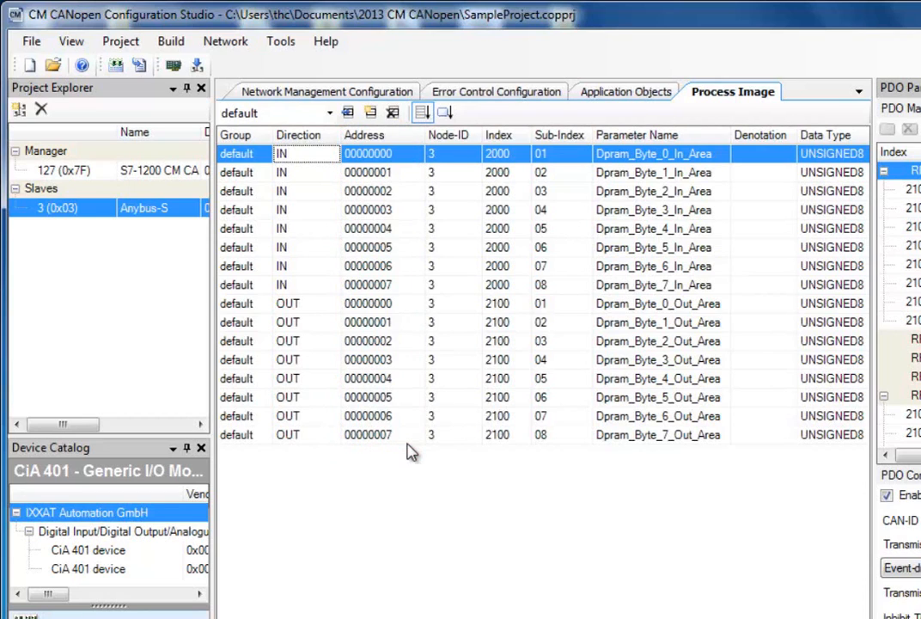
# Step: Show error control with heartbeat producer time 500 for node 3 and manager node 127
pyautogui.click(507, 91)
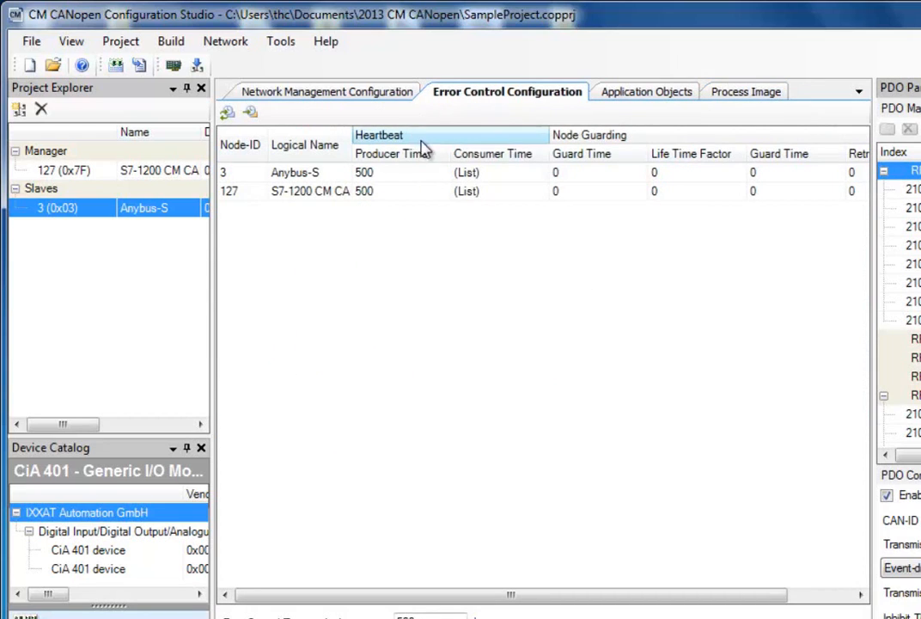
pyautogui.moveTo(430, 137)
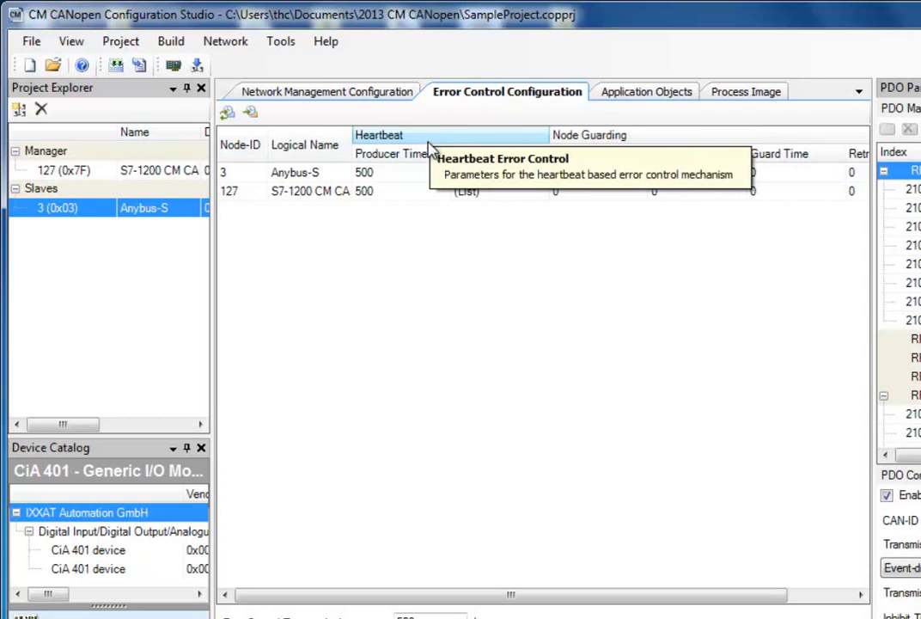
pyautogui.moveTo(447, 244)
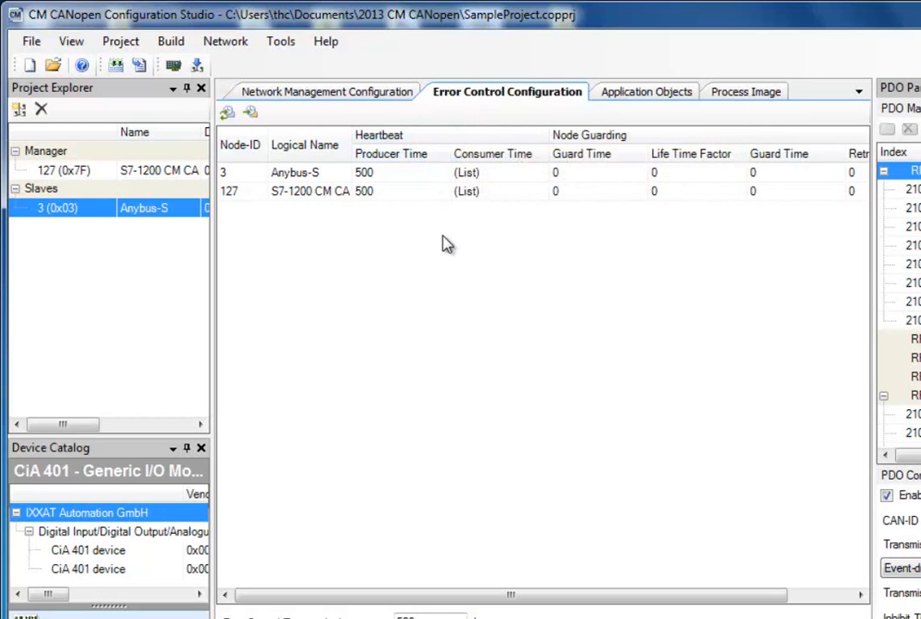
pyautogui.click(392, 172)
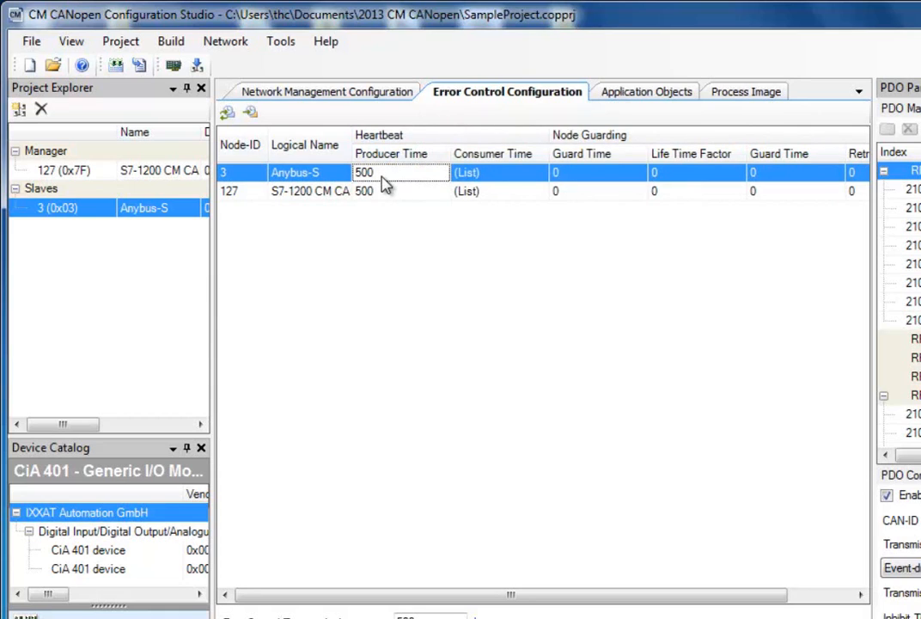
pyautogui.click(387, 191)
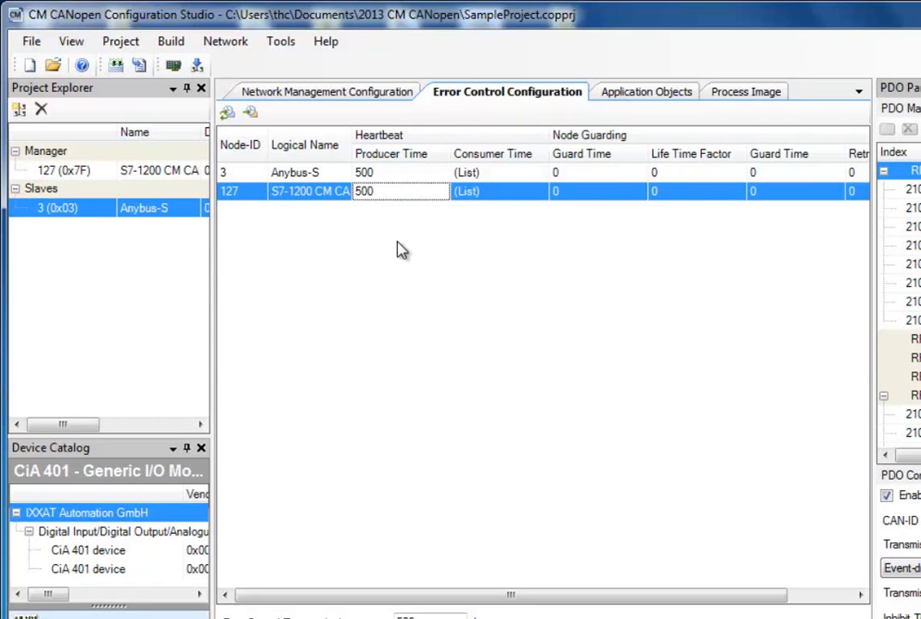
pyautogui.moveTo(528, 218)
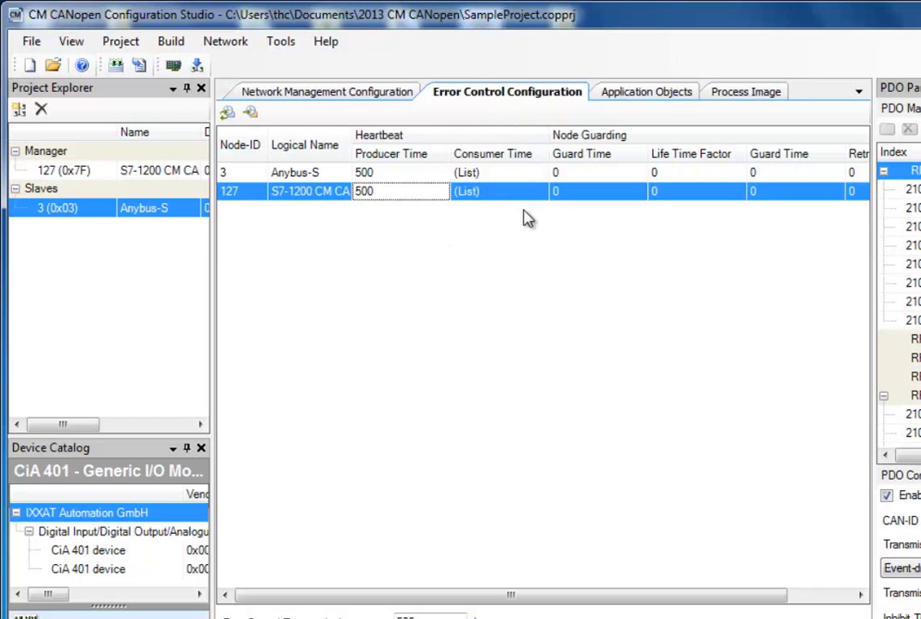
pyautogui.moveTo(542, 161)
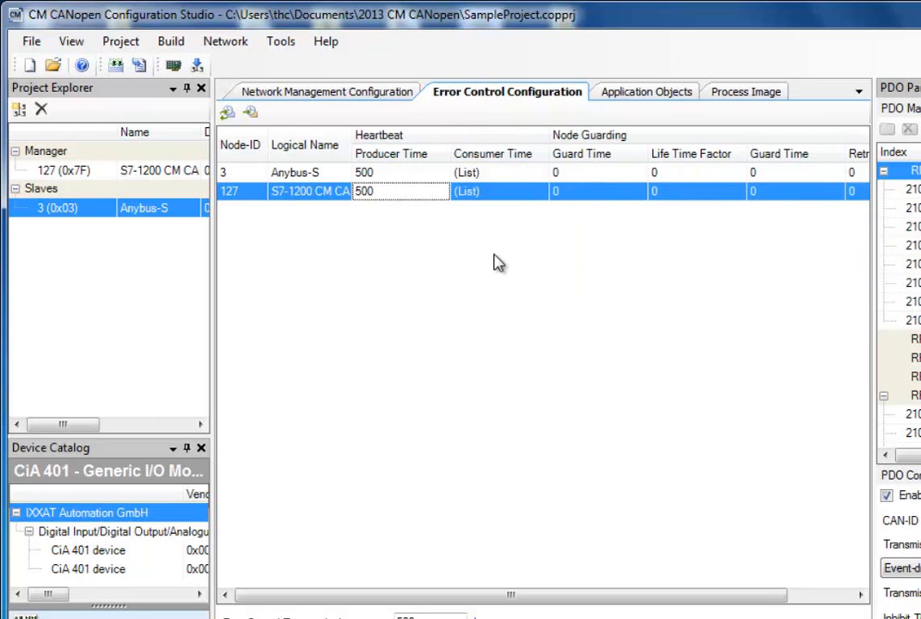
# Step: Set Anybus-S's consumer heartbeat time for node 127 to 1000
pyautogui.click(540, 172)
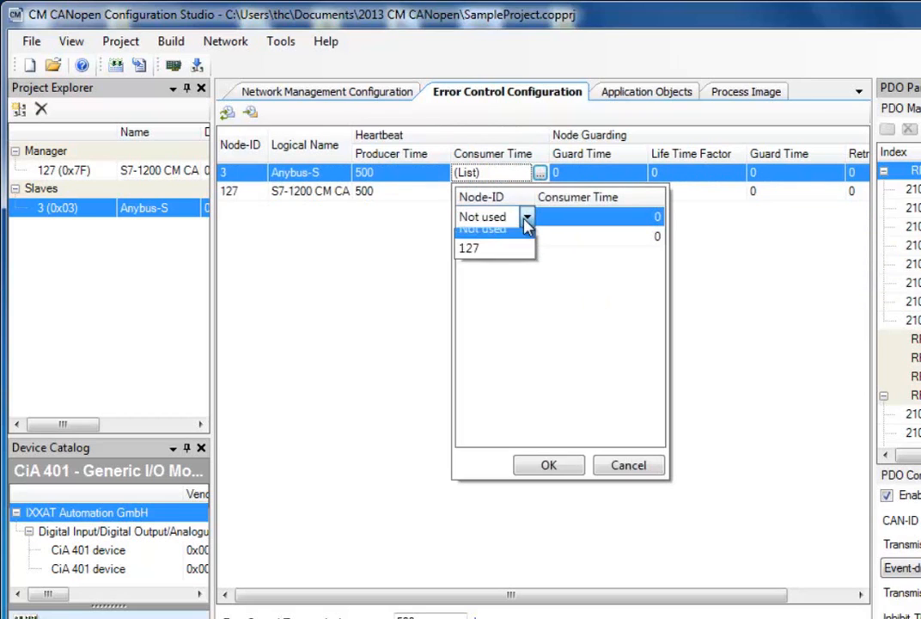
pyautogui.click(469, 247)
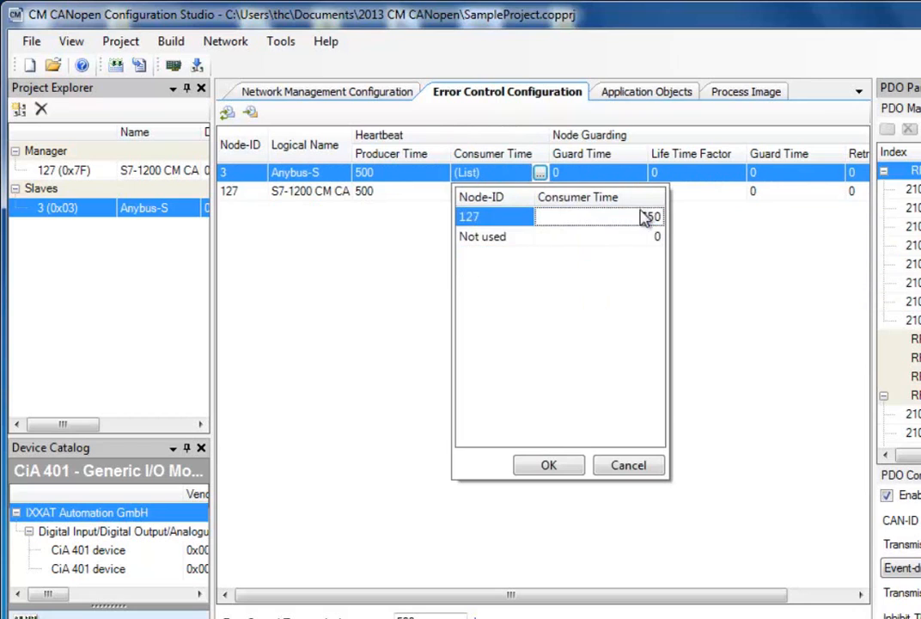
pyautogui.write('1000')
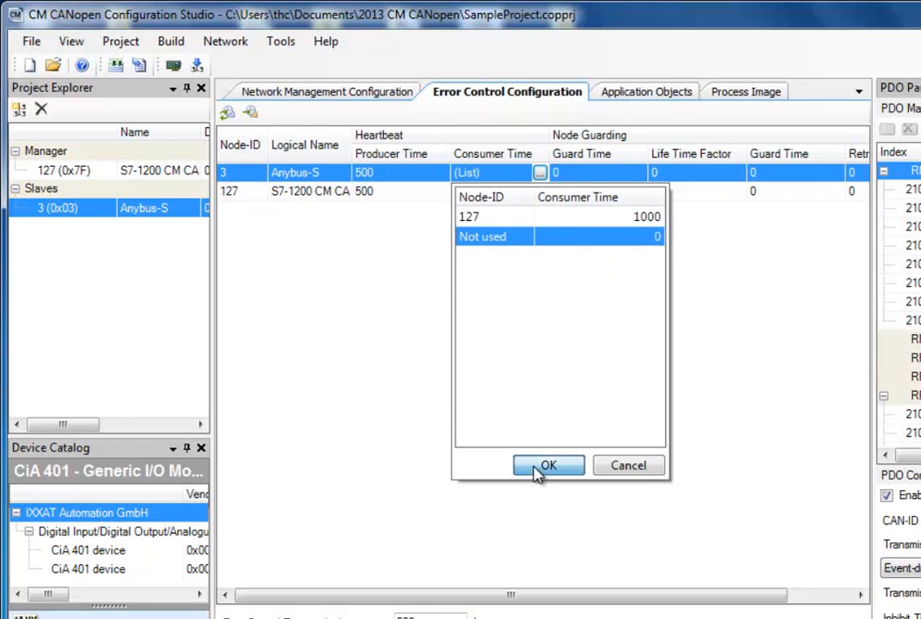
pyautogui.click(548, 464)
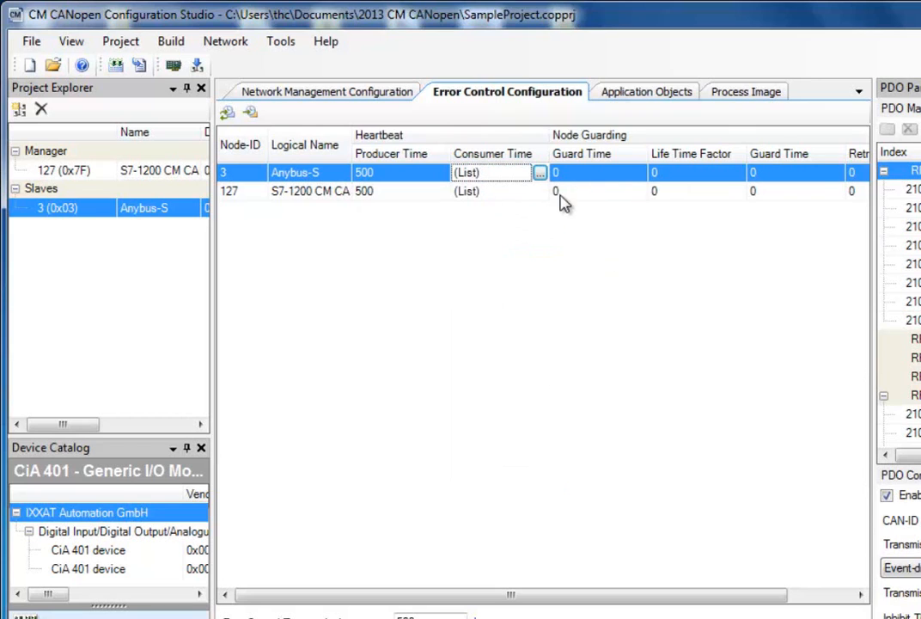
# Step: Set node 127's consumer heartbeat time for node 3 to 1000
pyautogui.click(539, 191)
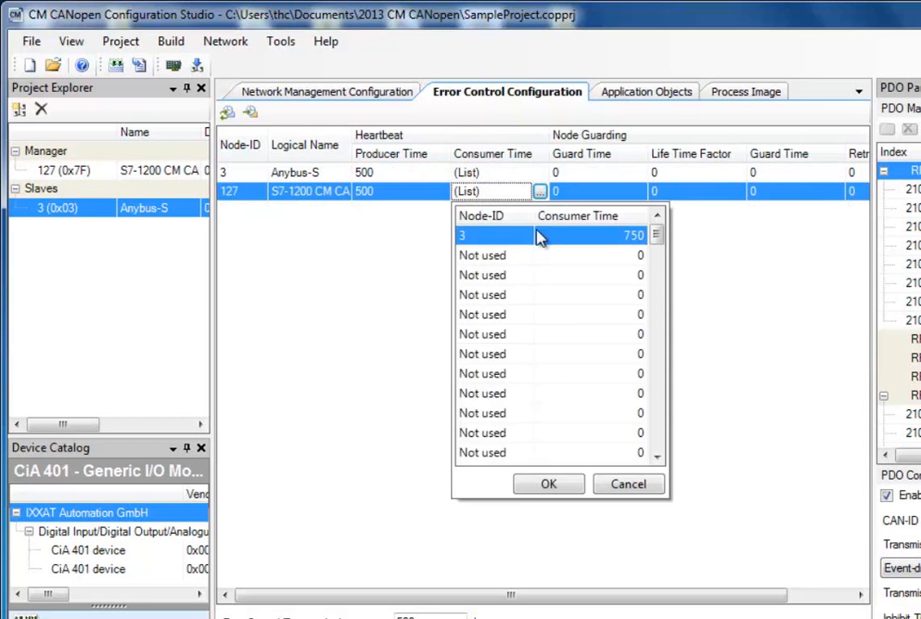
pyautogui.moveTo(522, 244)
pyautogui.write('1000')
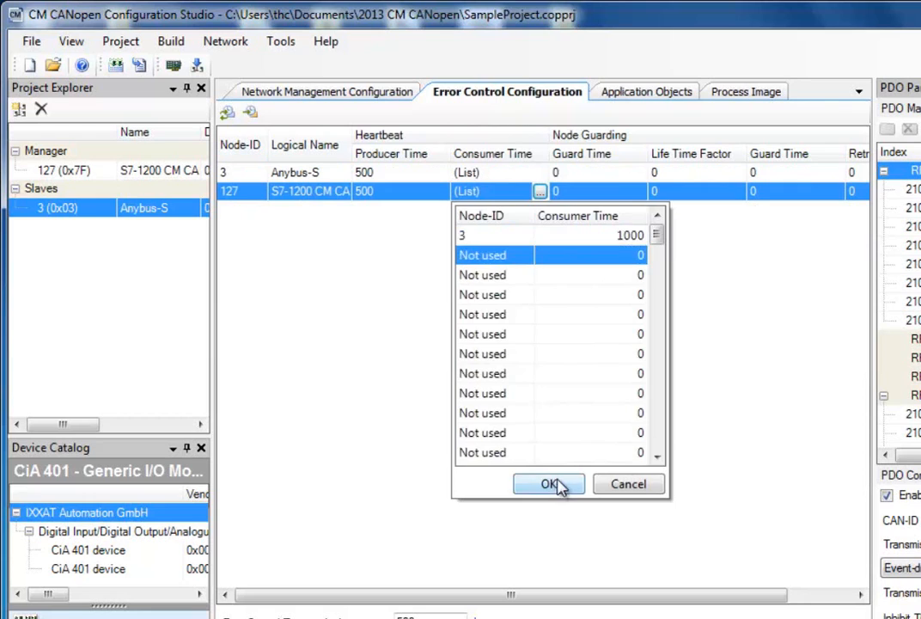
pyautogui.click(550, 485)
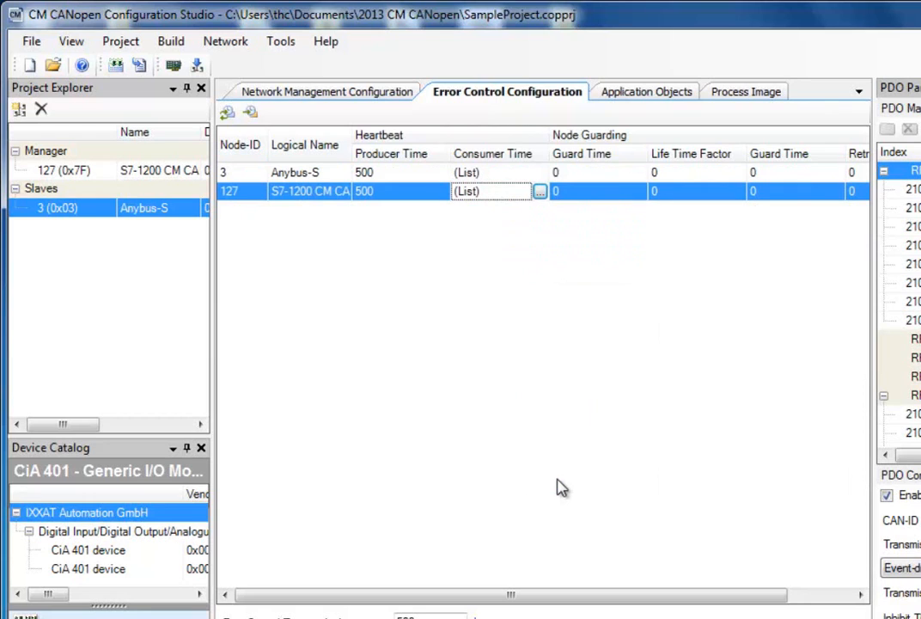
pyautogui.moveTo(197, 82)
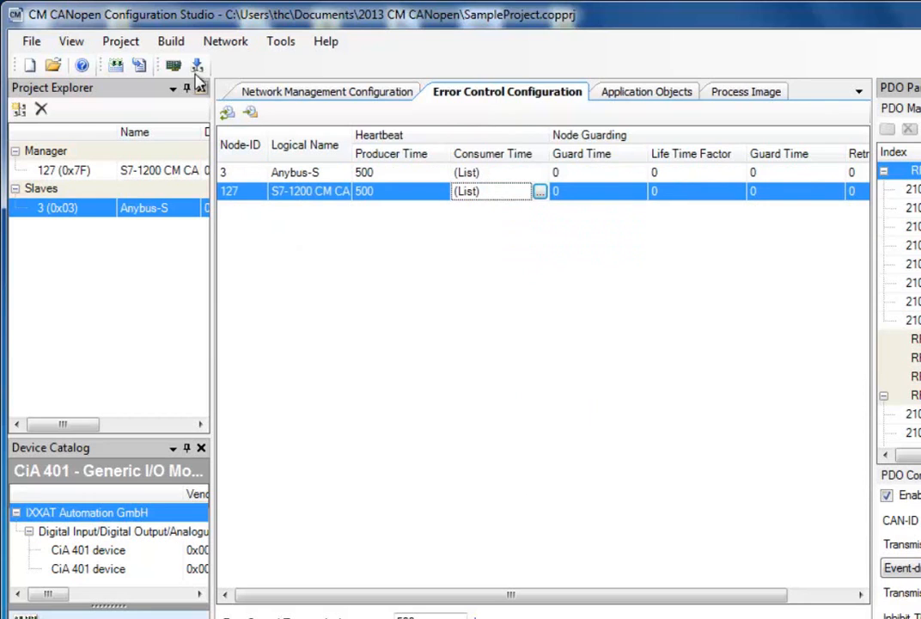
# Step: Generate the configuration via Build and save it under the SampleProject name
pyautogui.click(170, 42)
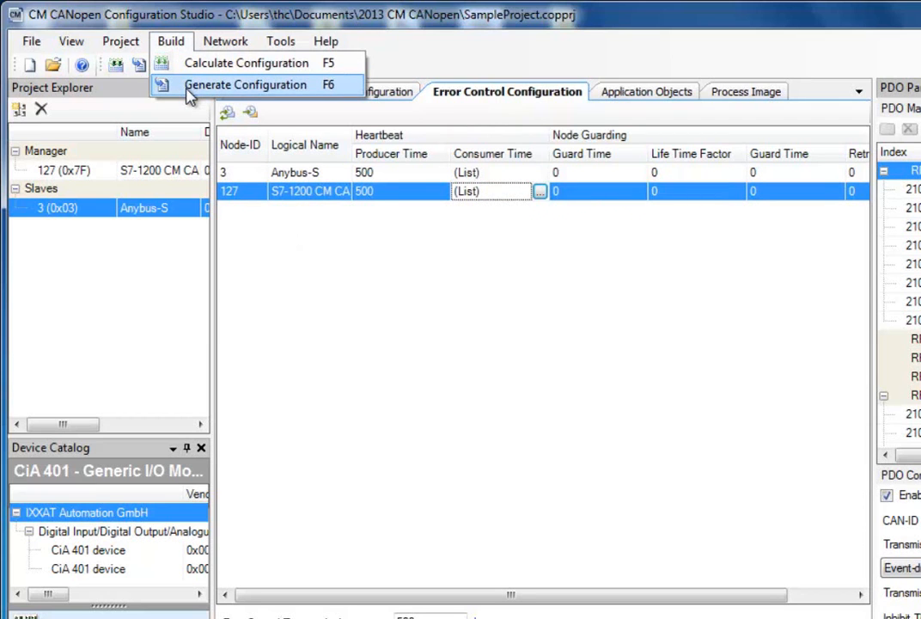
pyautogui.click(244, 84)
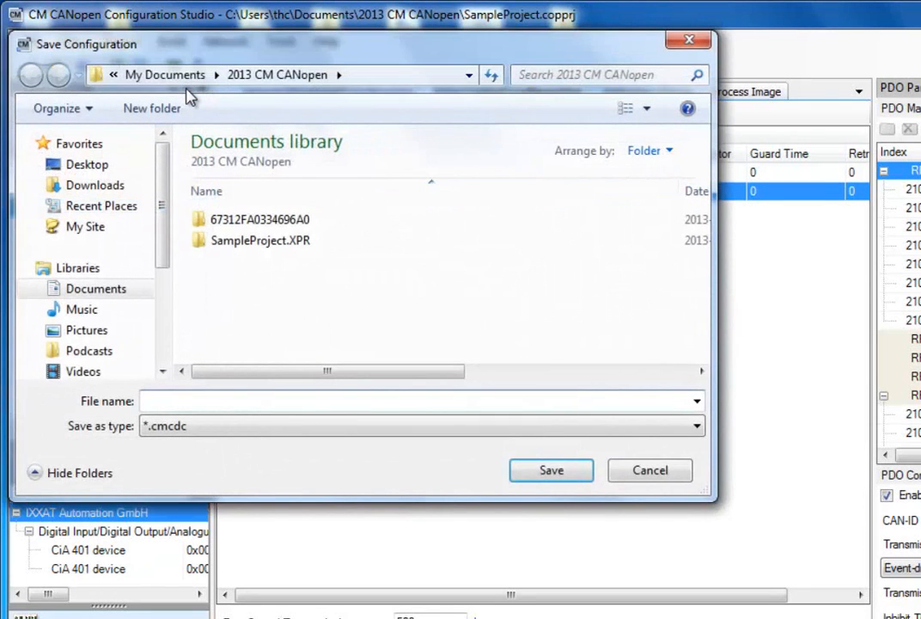
pyautogui.moveTo(253, 421)
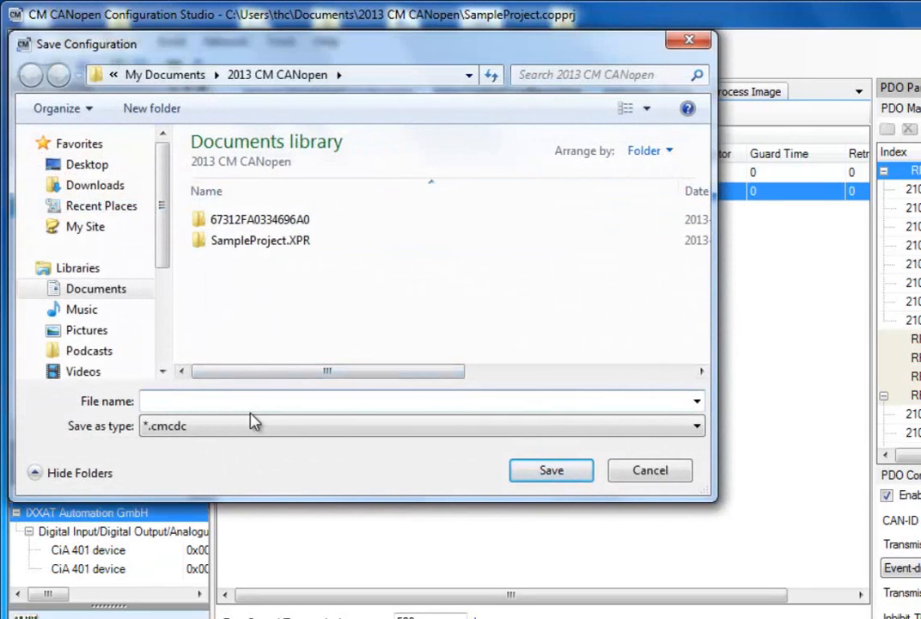
pyautogui.write('SampleProj')
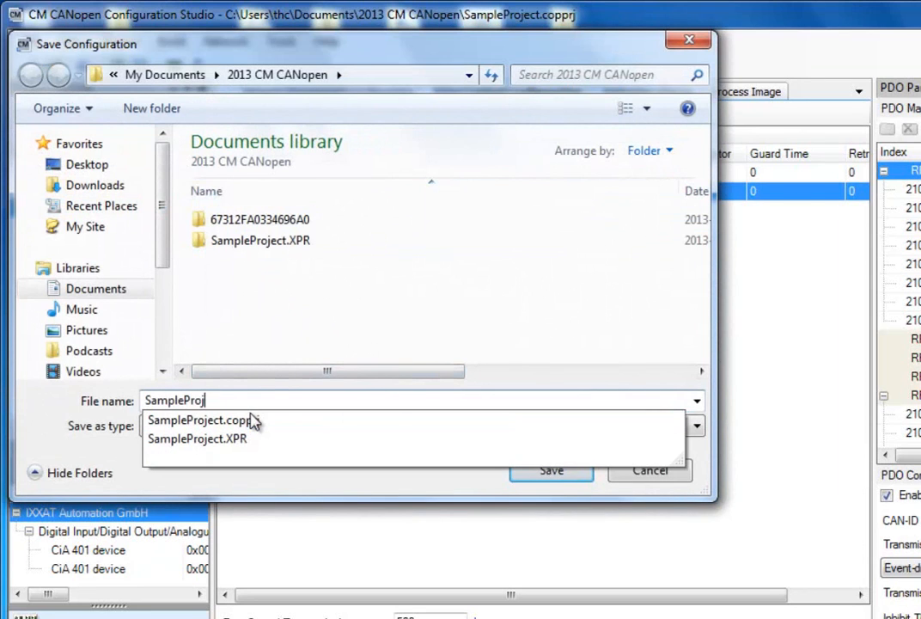
pyautogui.click(550, 471)
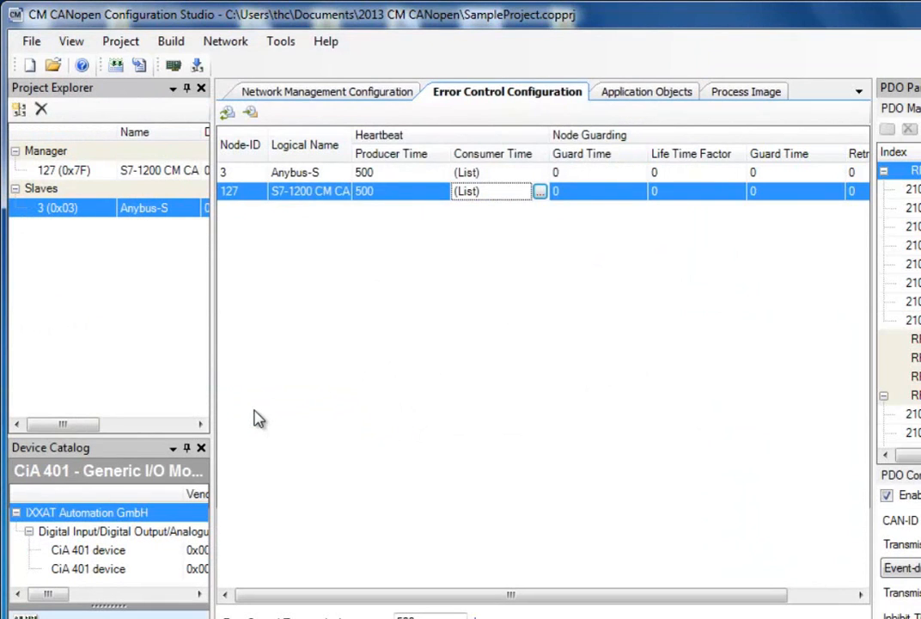
pyautogui.moveTo(270, 415)
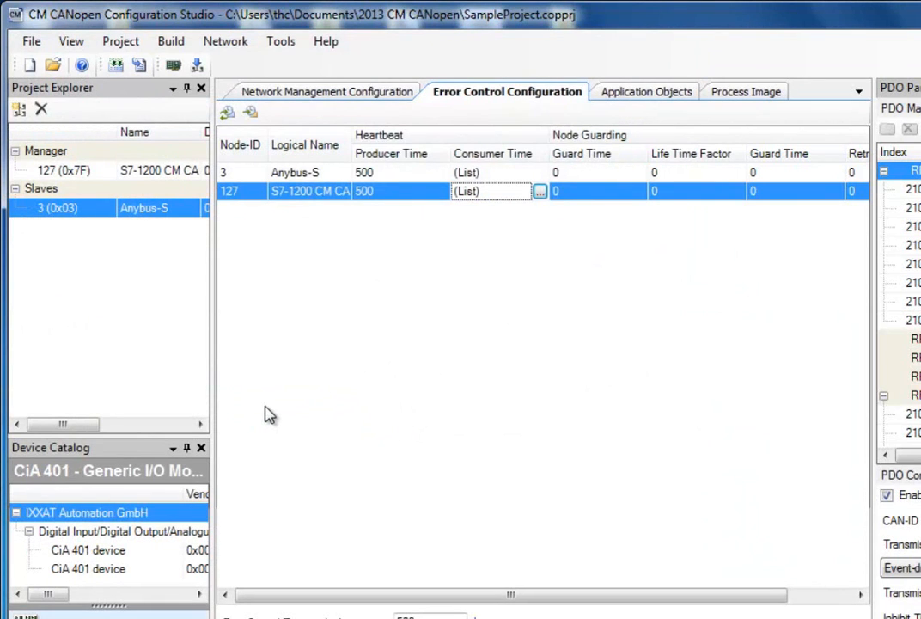
# Step: Start a Network download with the CM CANopen USB interface selected and its settings accepted
pyautogui.click(225, 42)
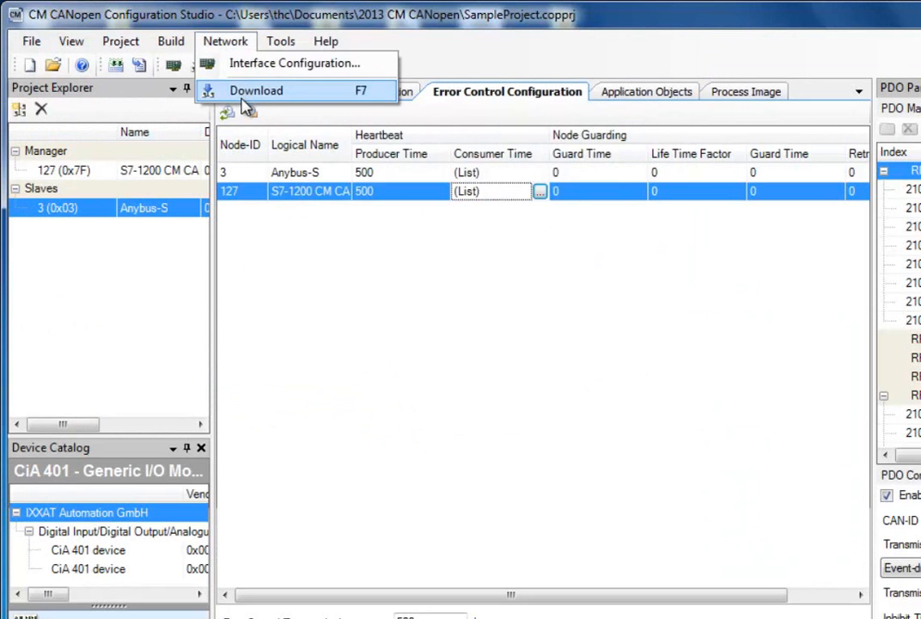
pyautogui.click(254, 89)
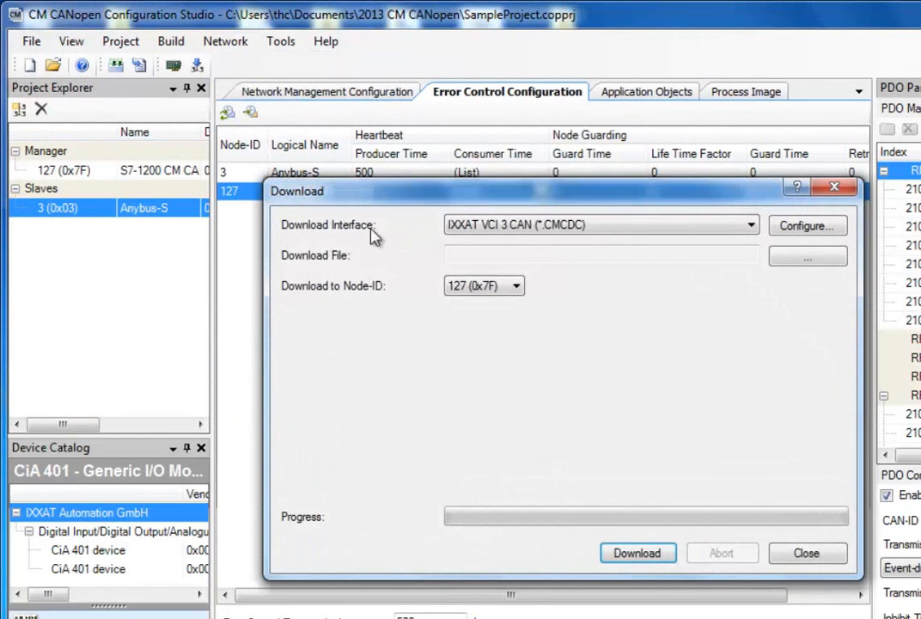
pyautogui.click(749, 223)
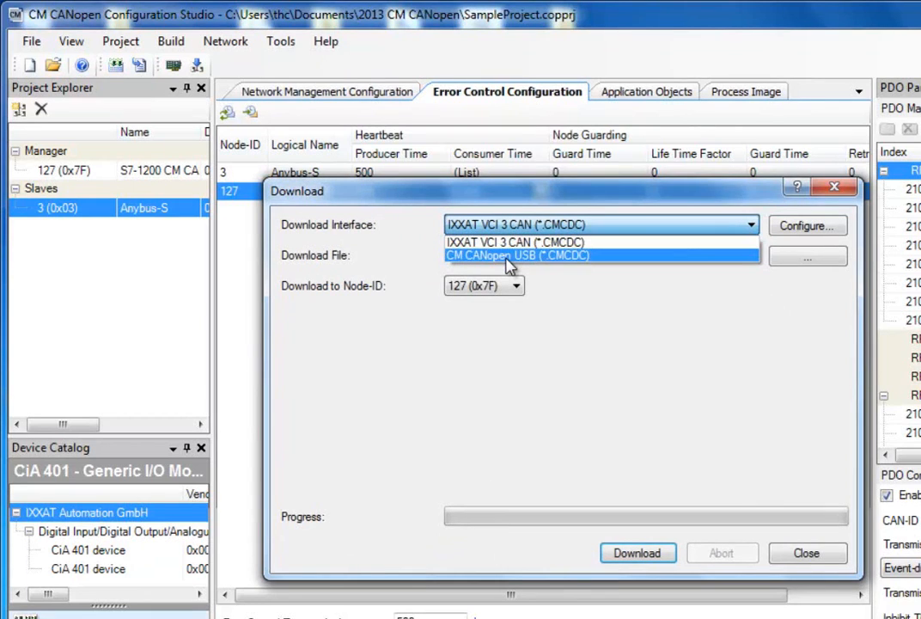
pyautogui.click(519, 254)
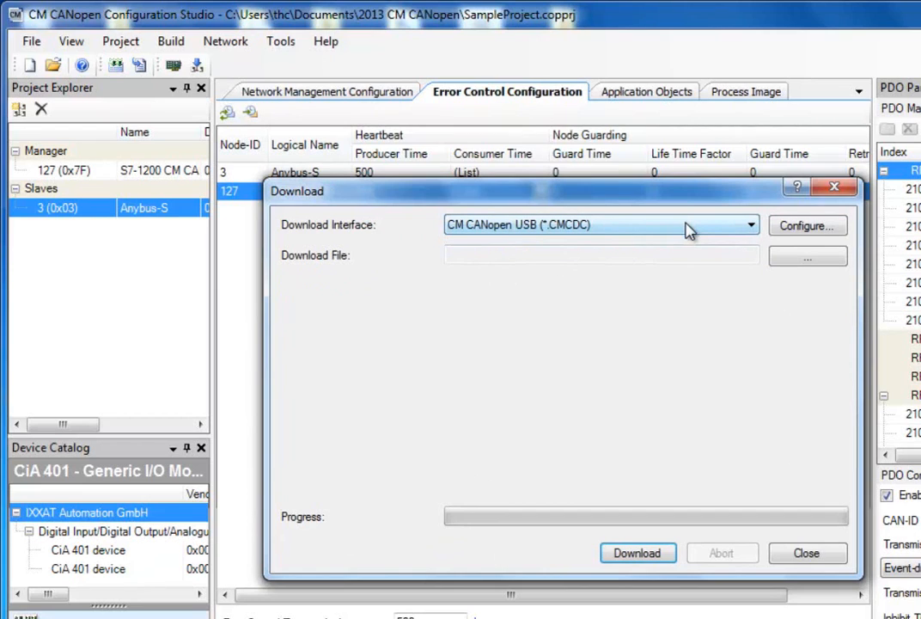
pyautogui.moveTo(697, 230)
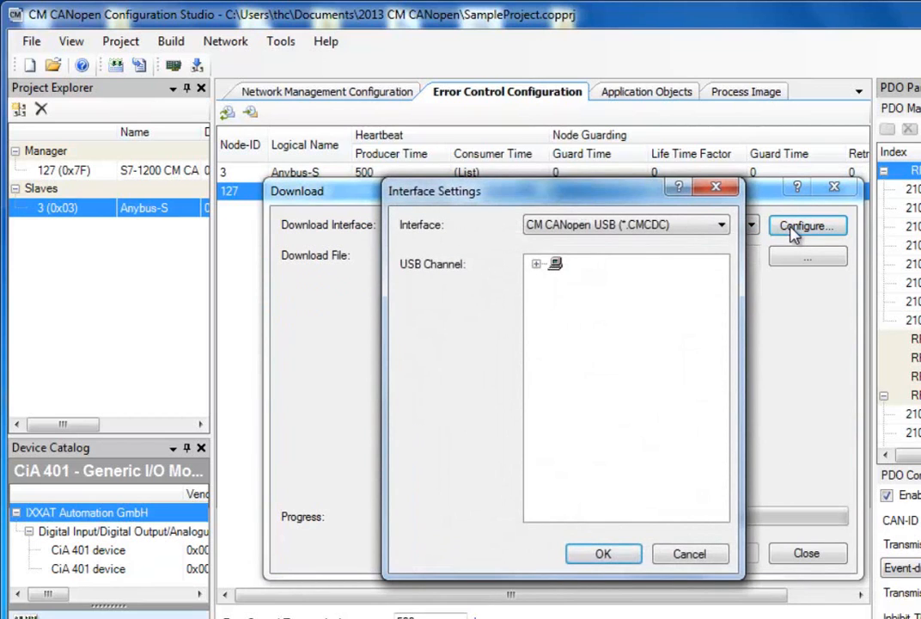
pyautogui.moveTo(540, 269)
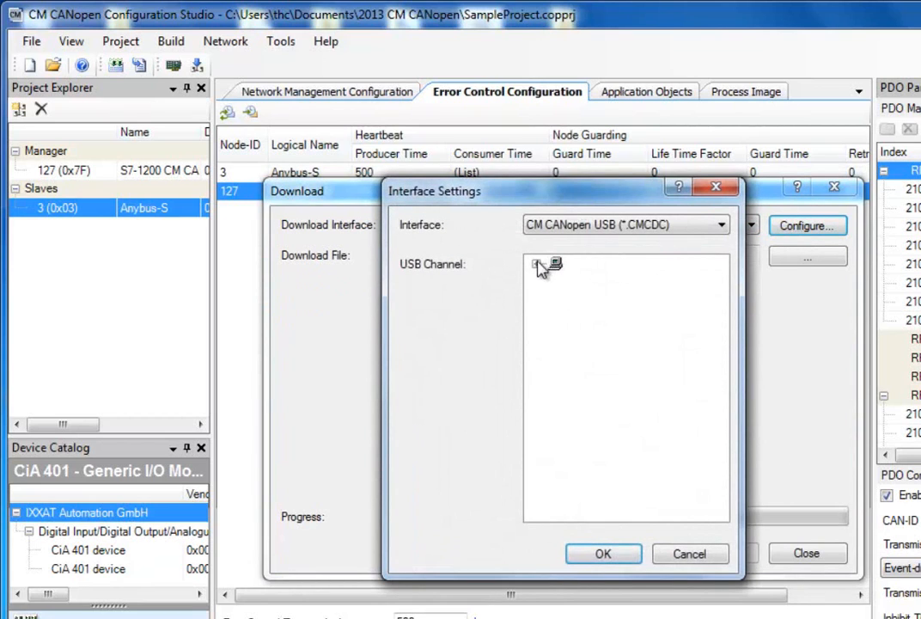
pyautogui.click(536, 264)
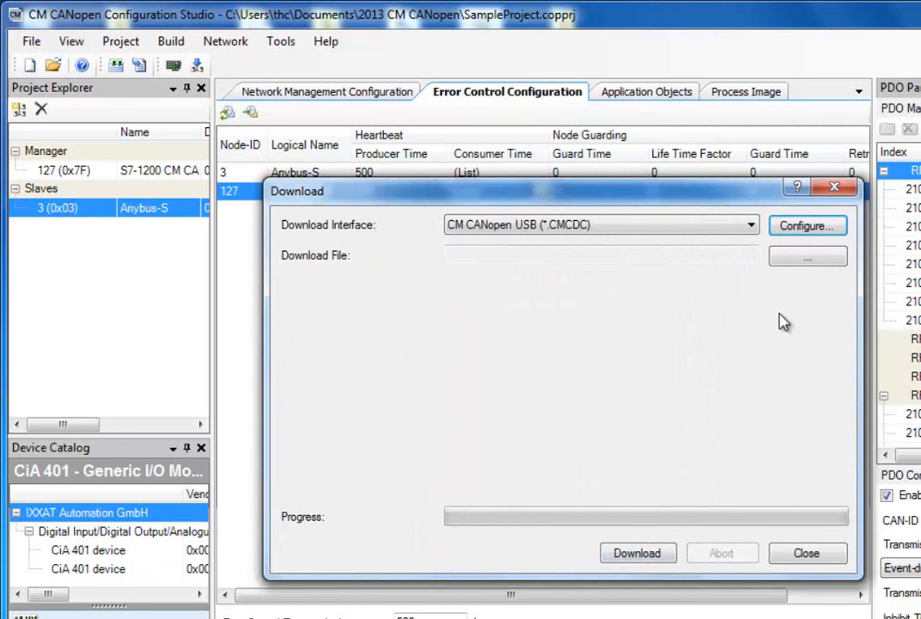
# Step: Browse to SampleProject.cmcdc and begin downloading it to node 127
pyautogui.click(808, 257)
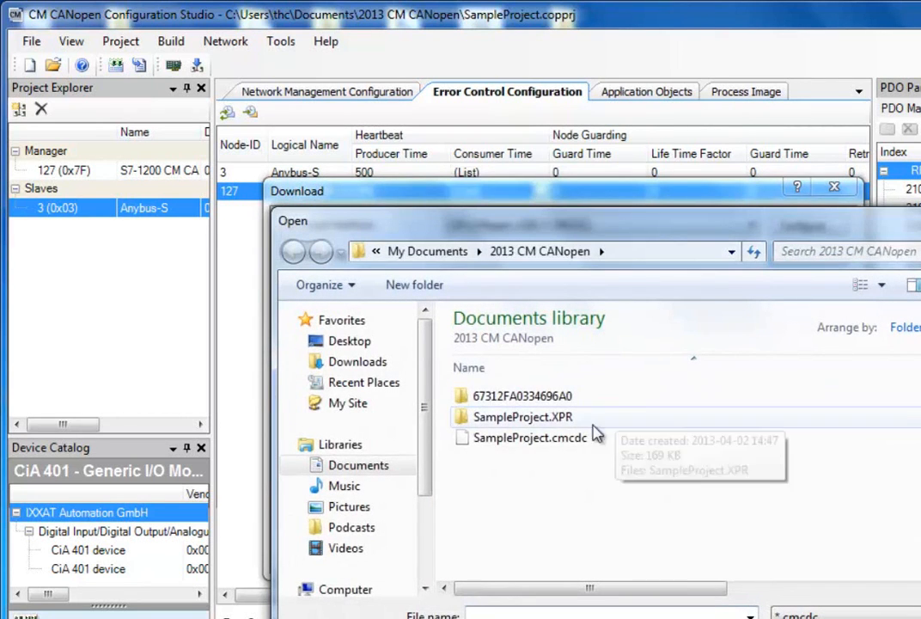
pyautogui.doubleClick(530, 438)
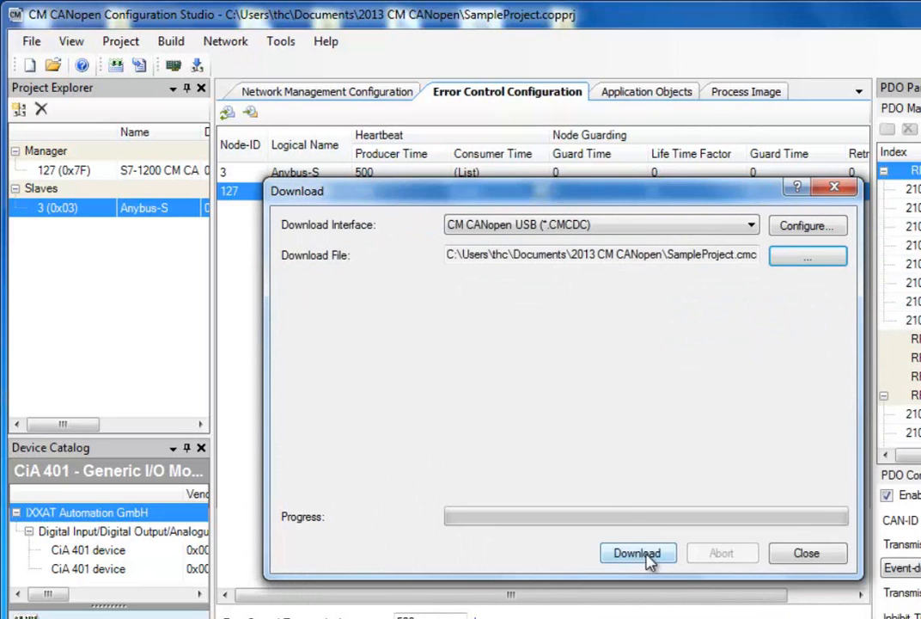
pyautogui.click(636, 554)
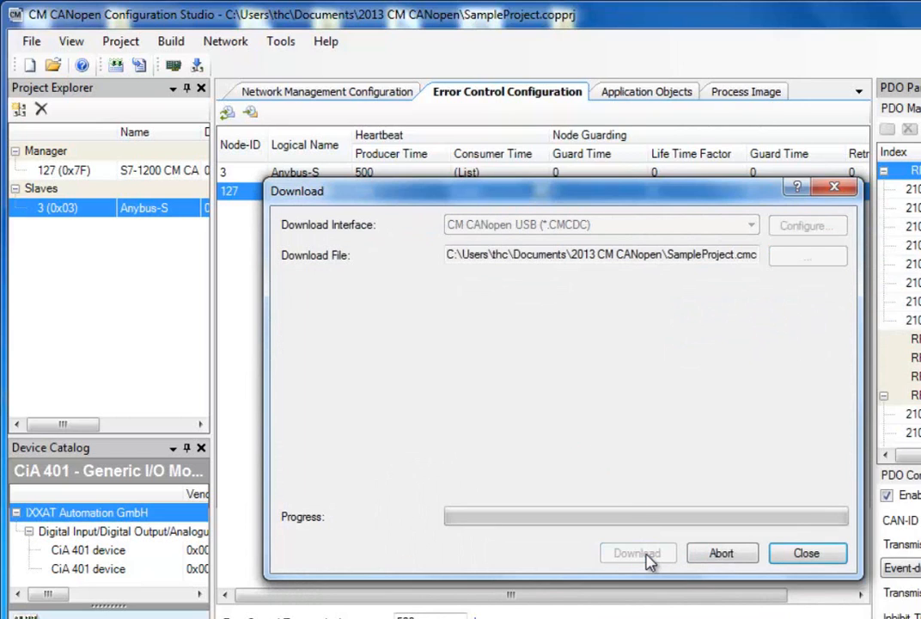